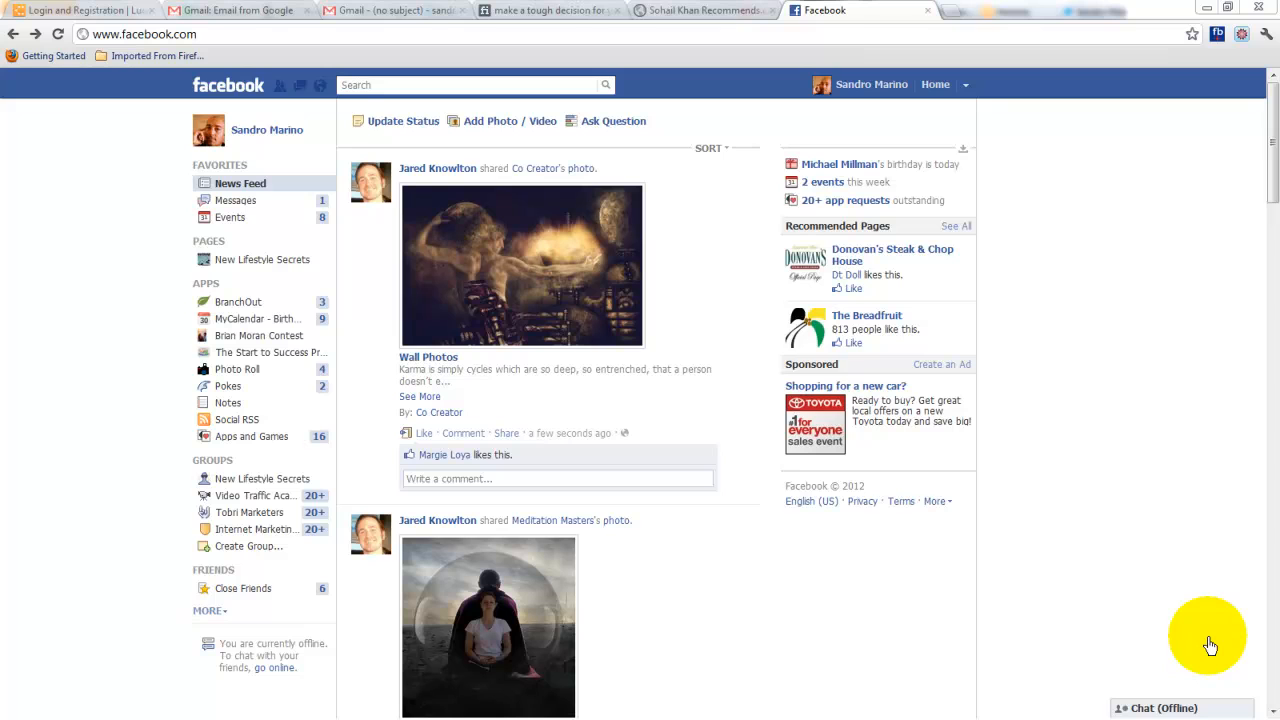
mouse_move(1194, 576)
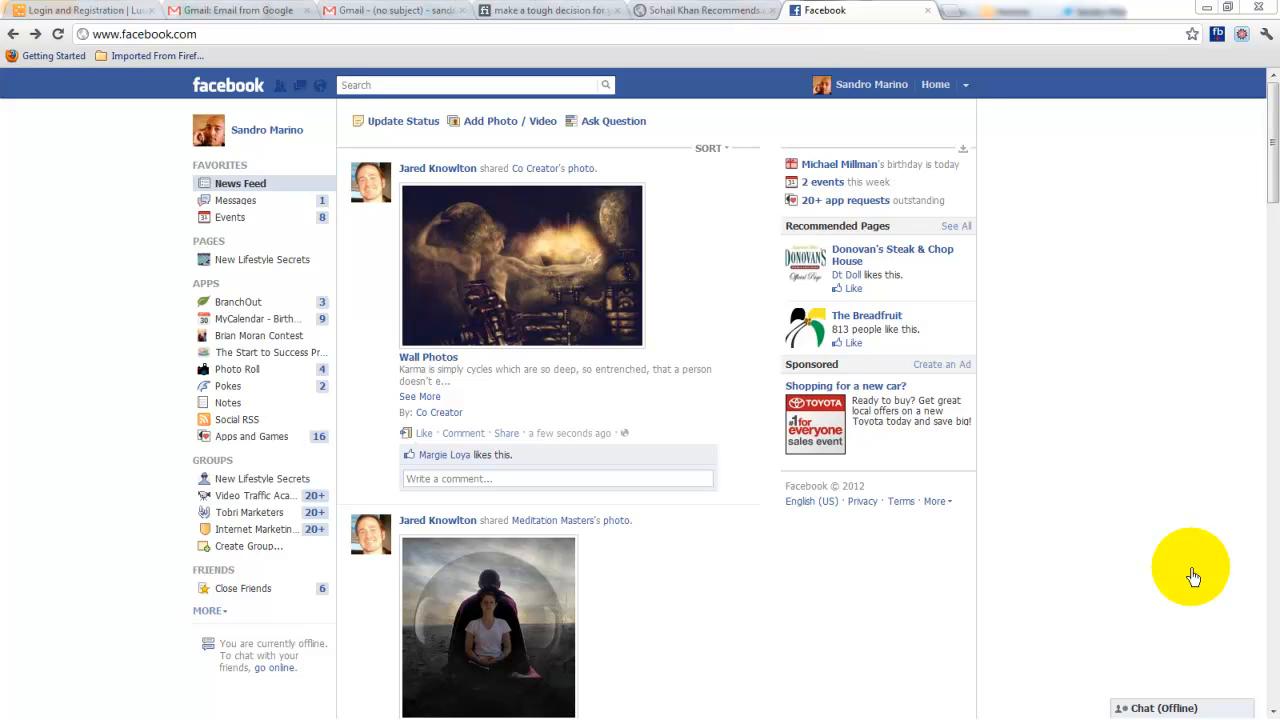
mouse_move(1140, 538)
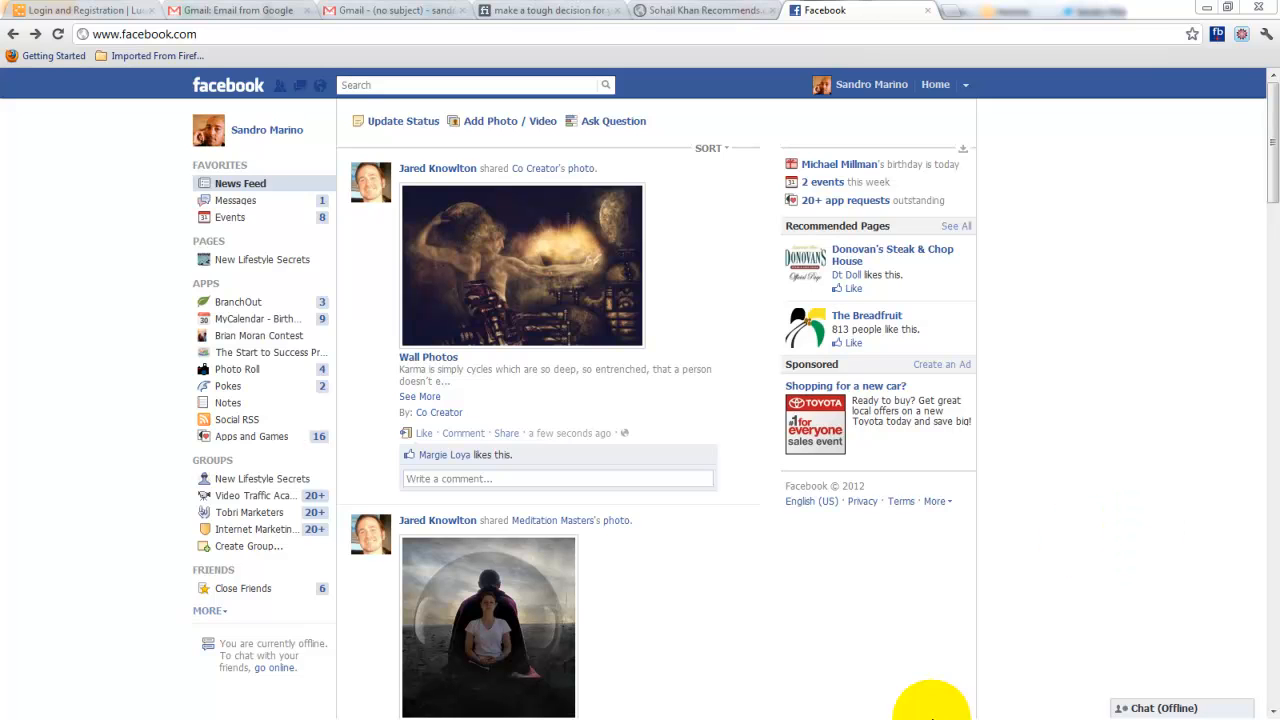
mouse_move(1080, 700)
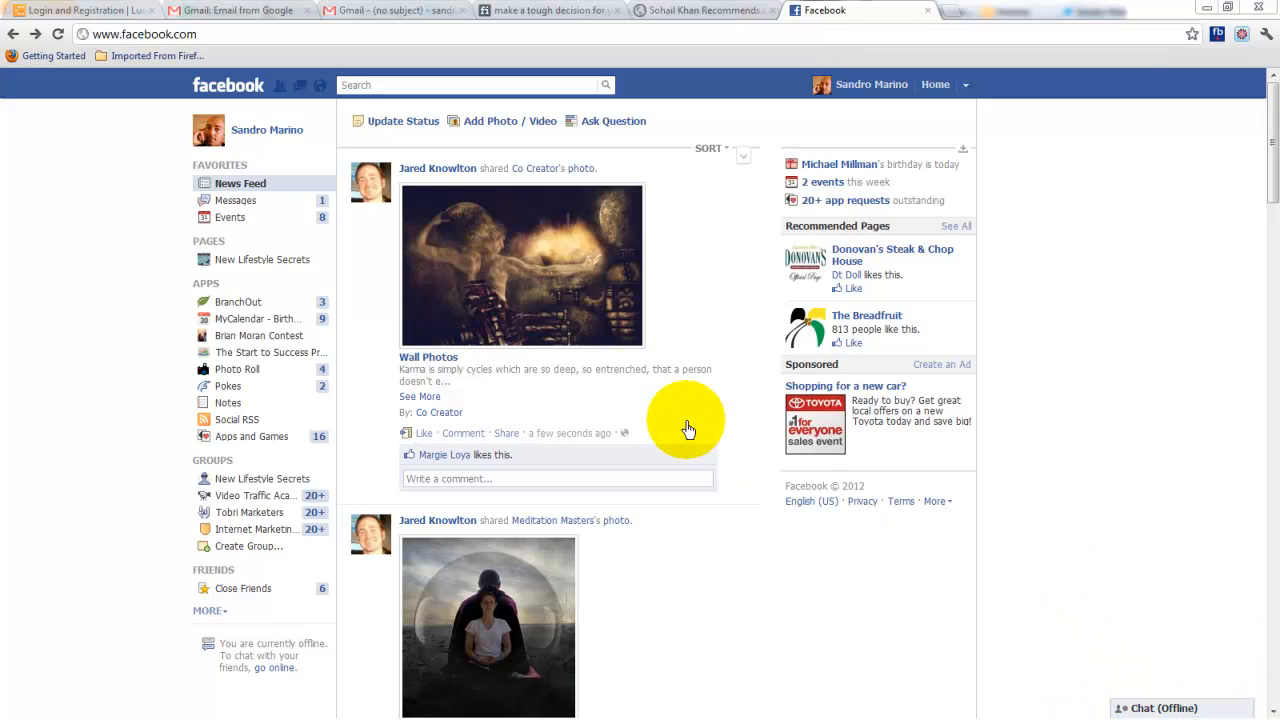
mouse_move(276, 236)
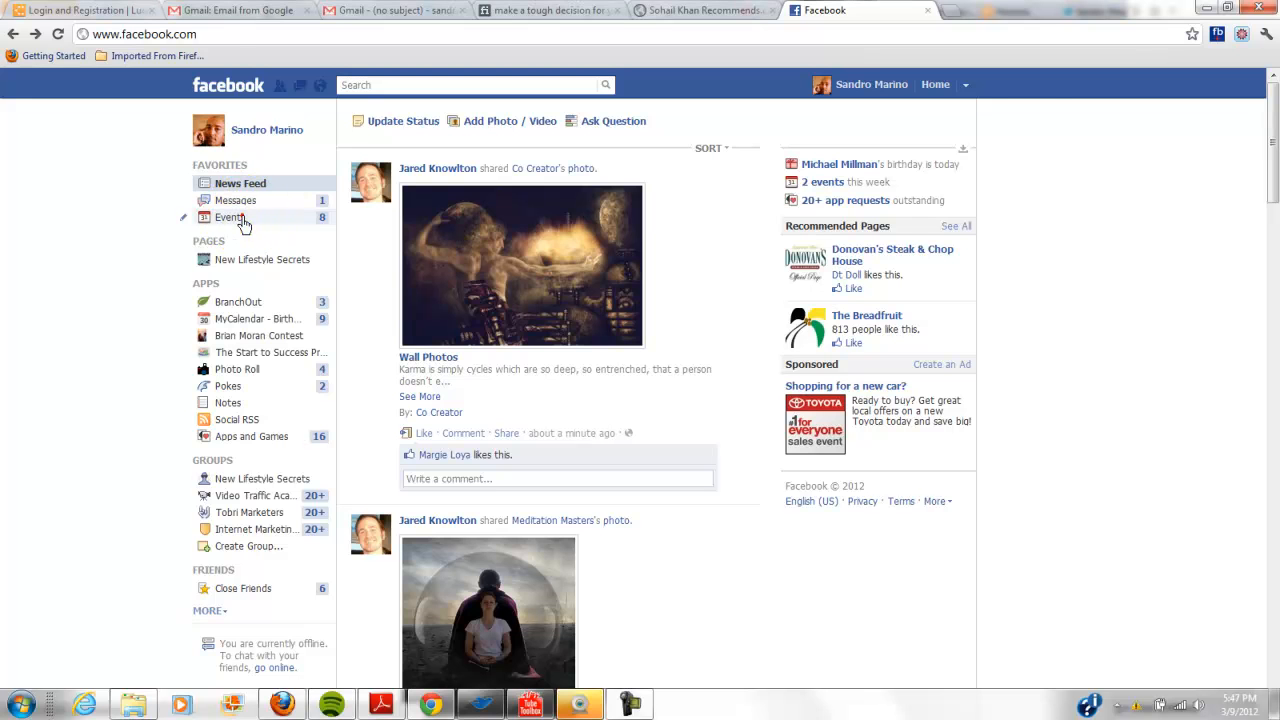
- Start a new event from the Events page and name it 'Interview'
click(232, 216)
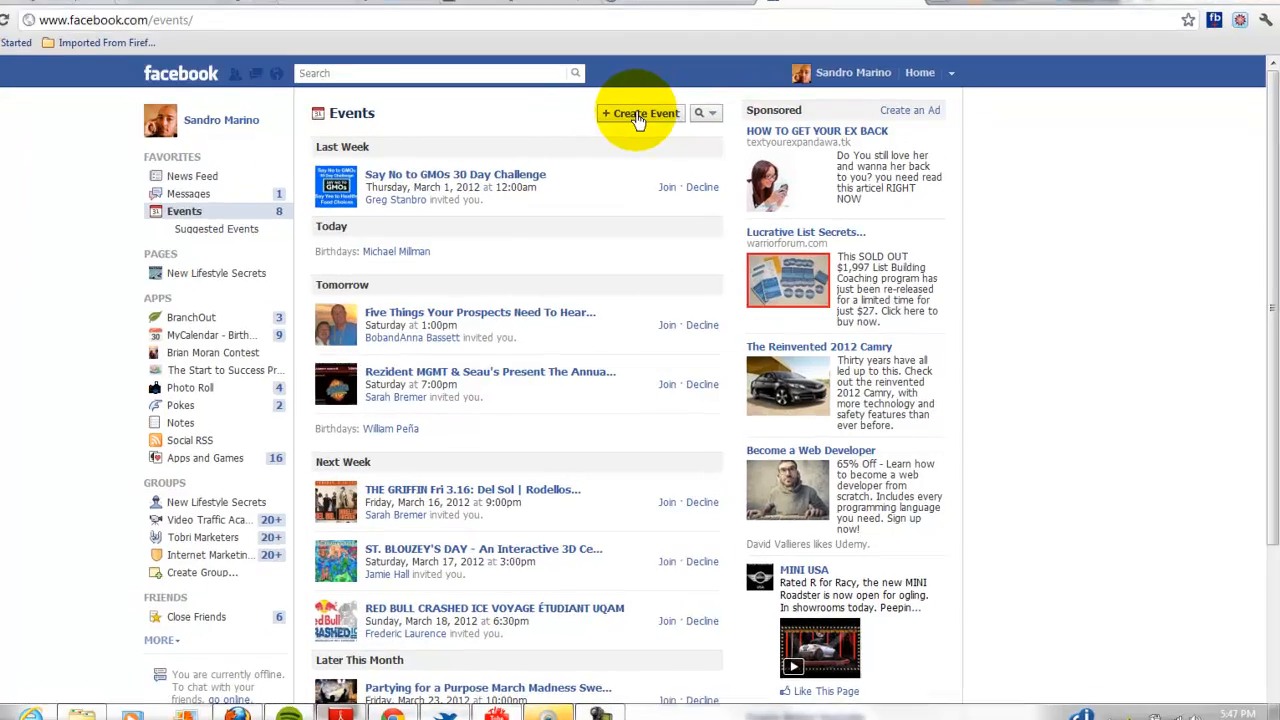
click(640, 112)
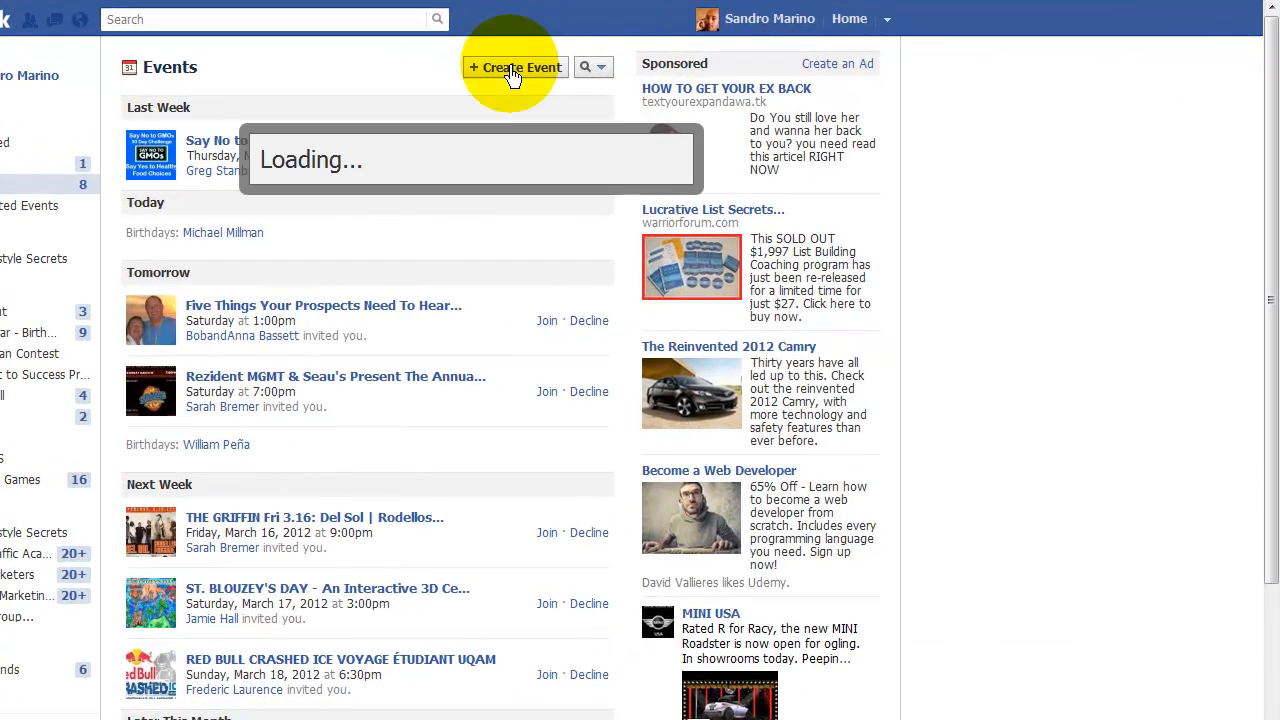
click(514, 68)
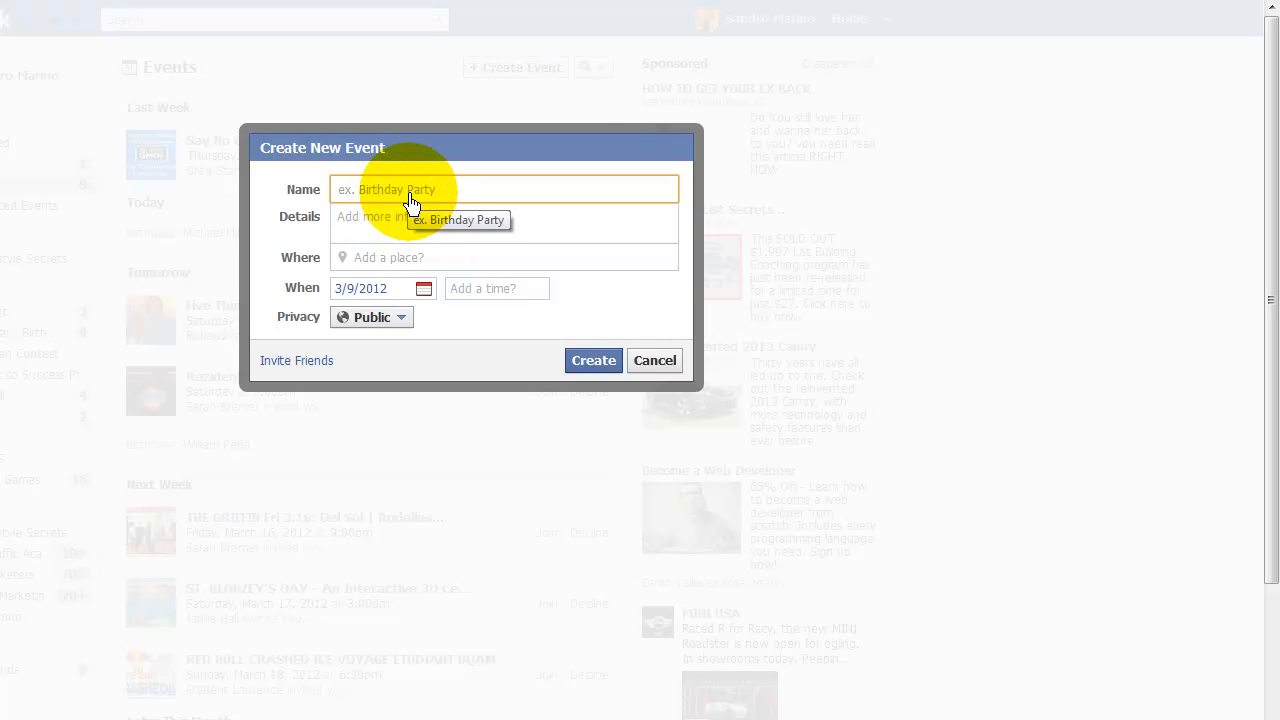
text(Inter)
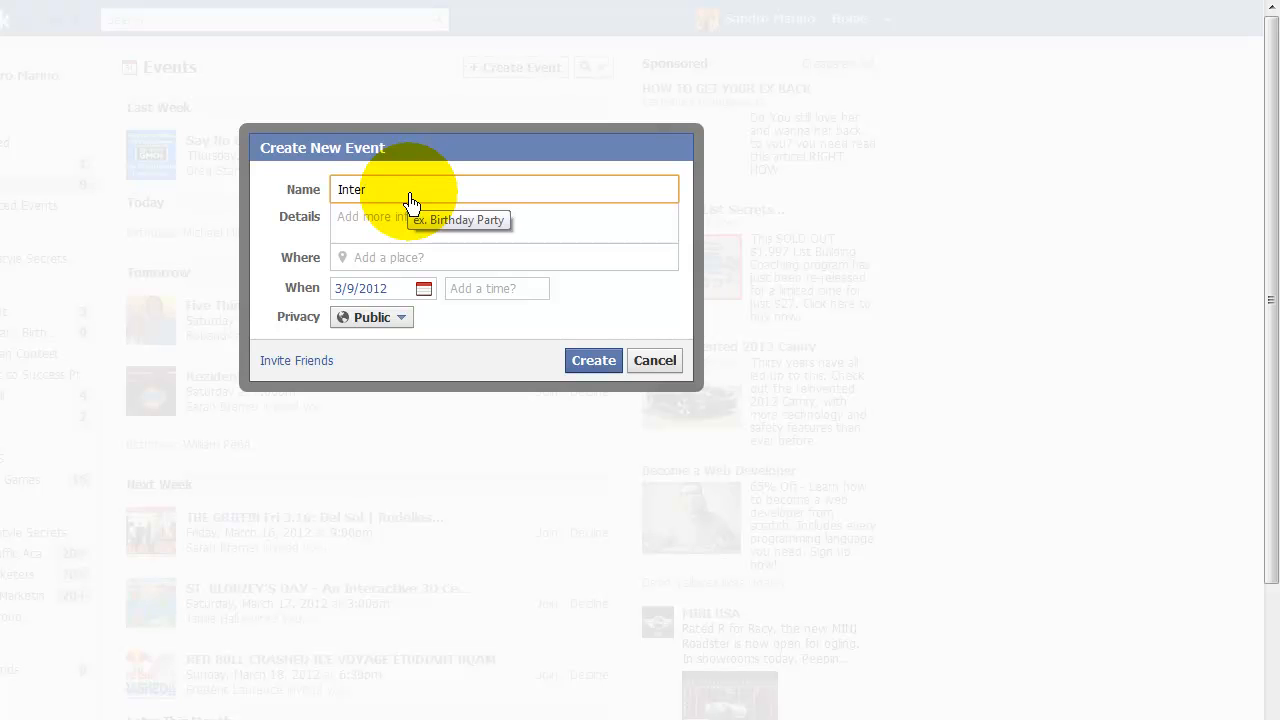
text(v)
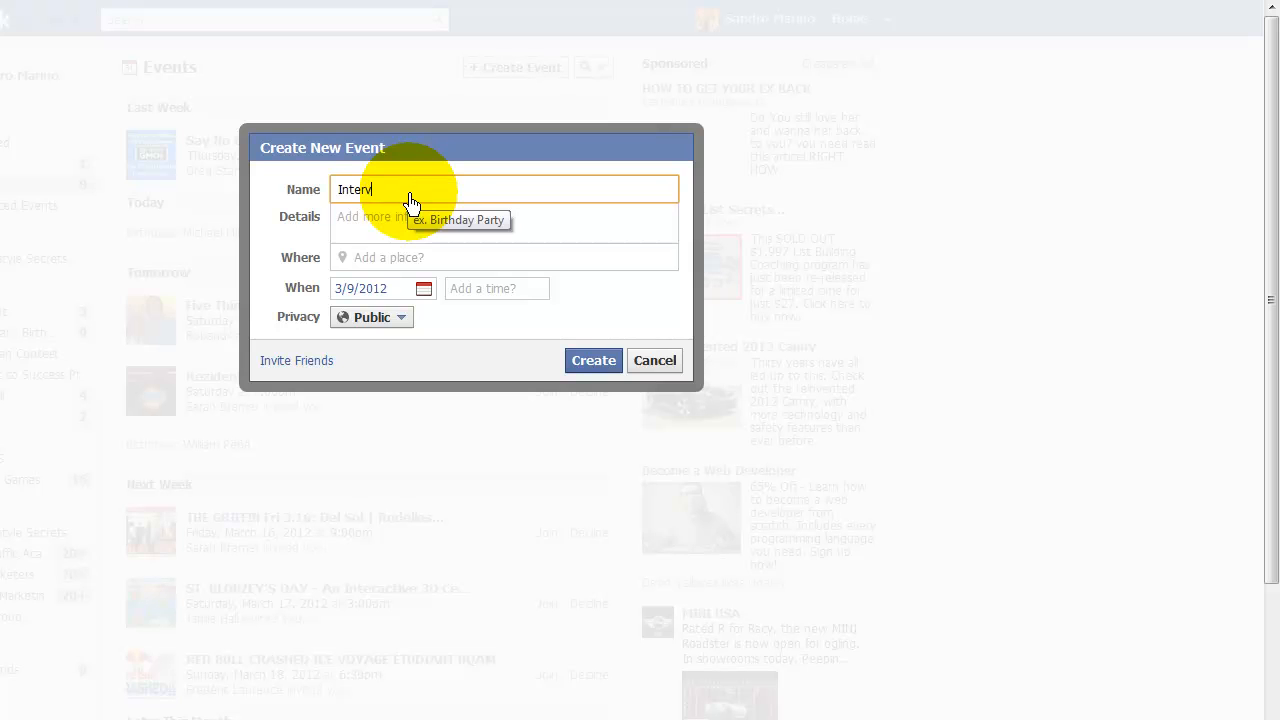
text(iew)
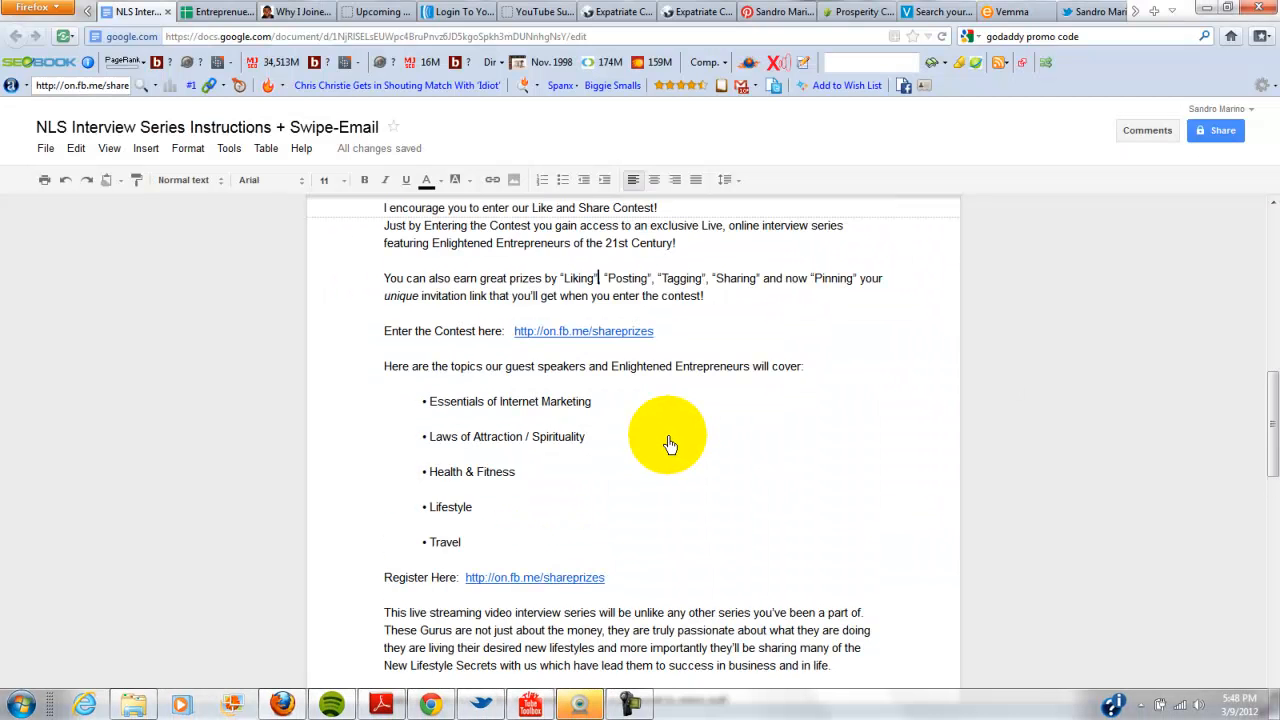
- Scroll the Google Docs invitation email to find the text to copy
scroll(up, 3)
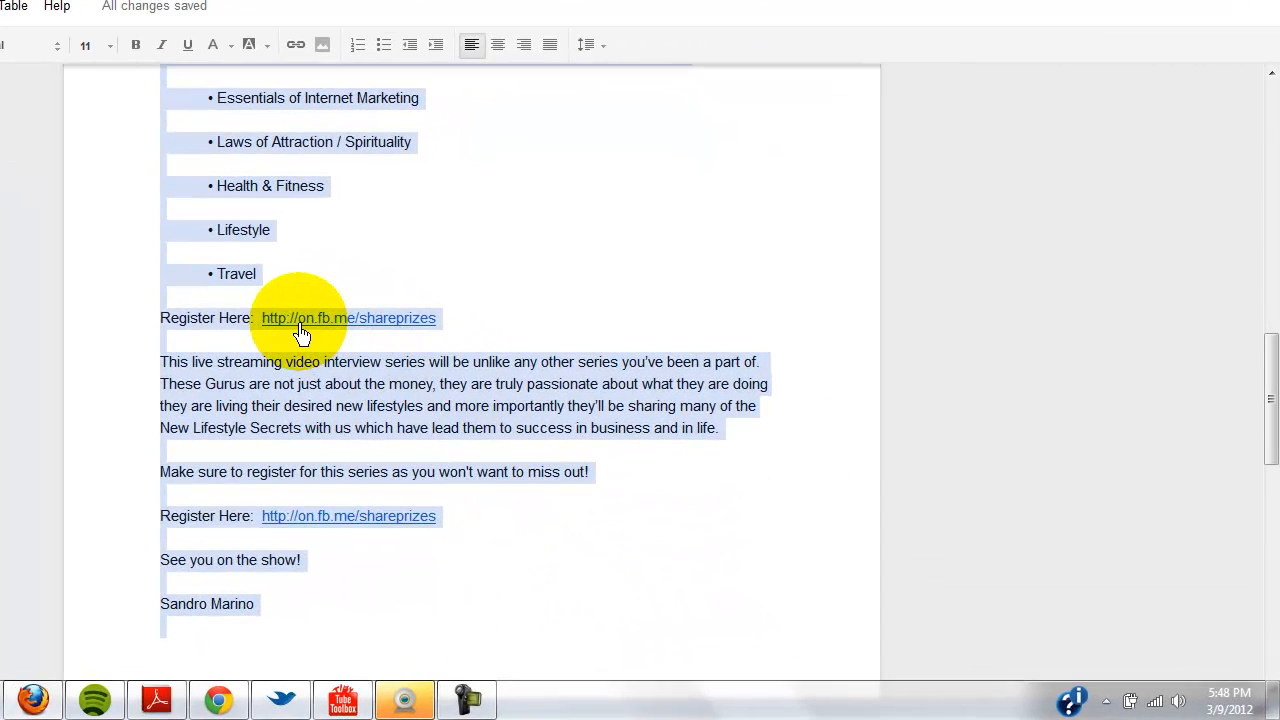
mouse_move(364, 390)
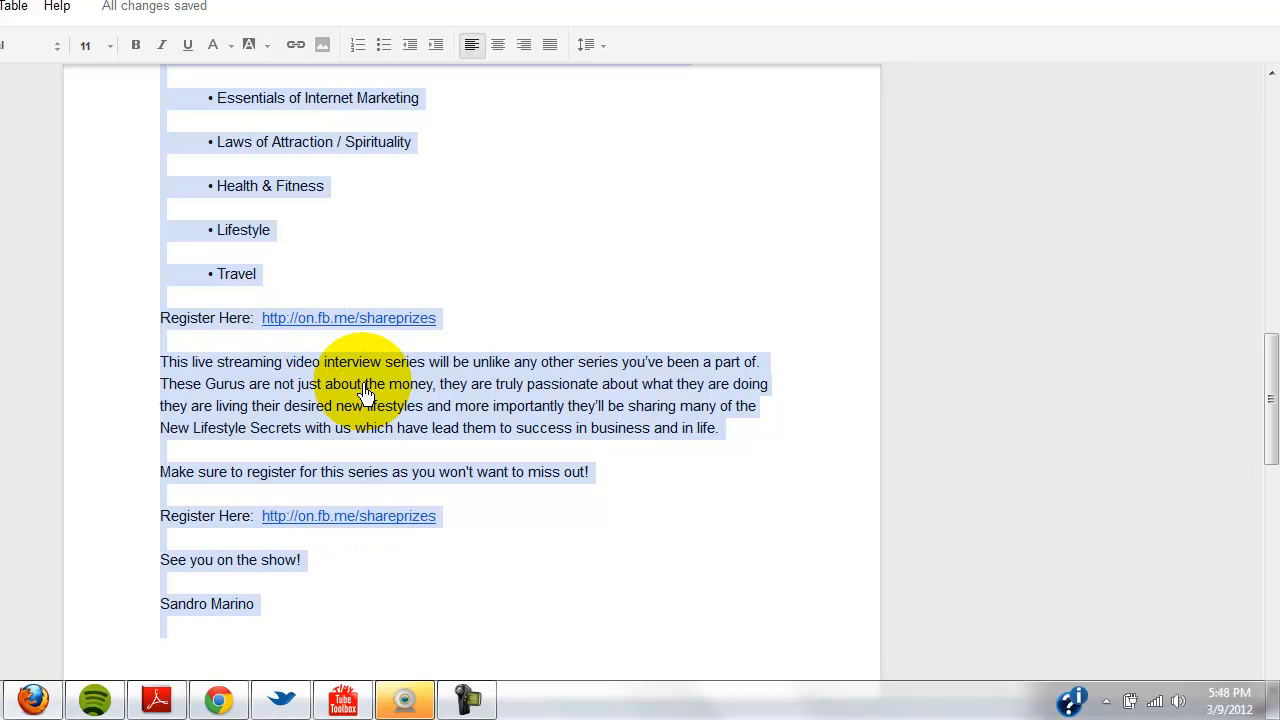
mouse_move(398, 300)
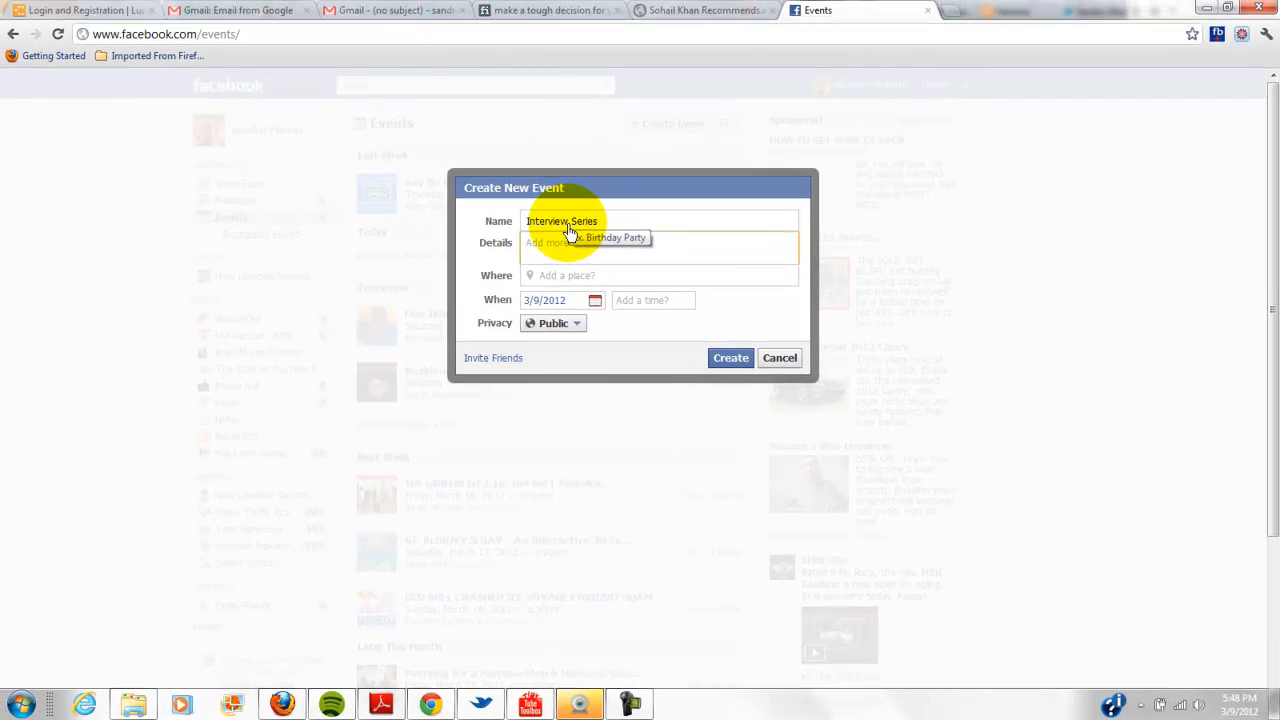
- Place the cursor in the event Details field ready for the invitation text
click(658, 244)
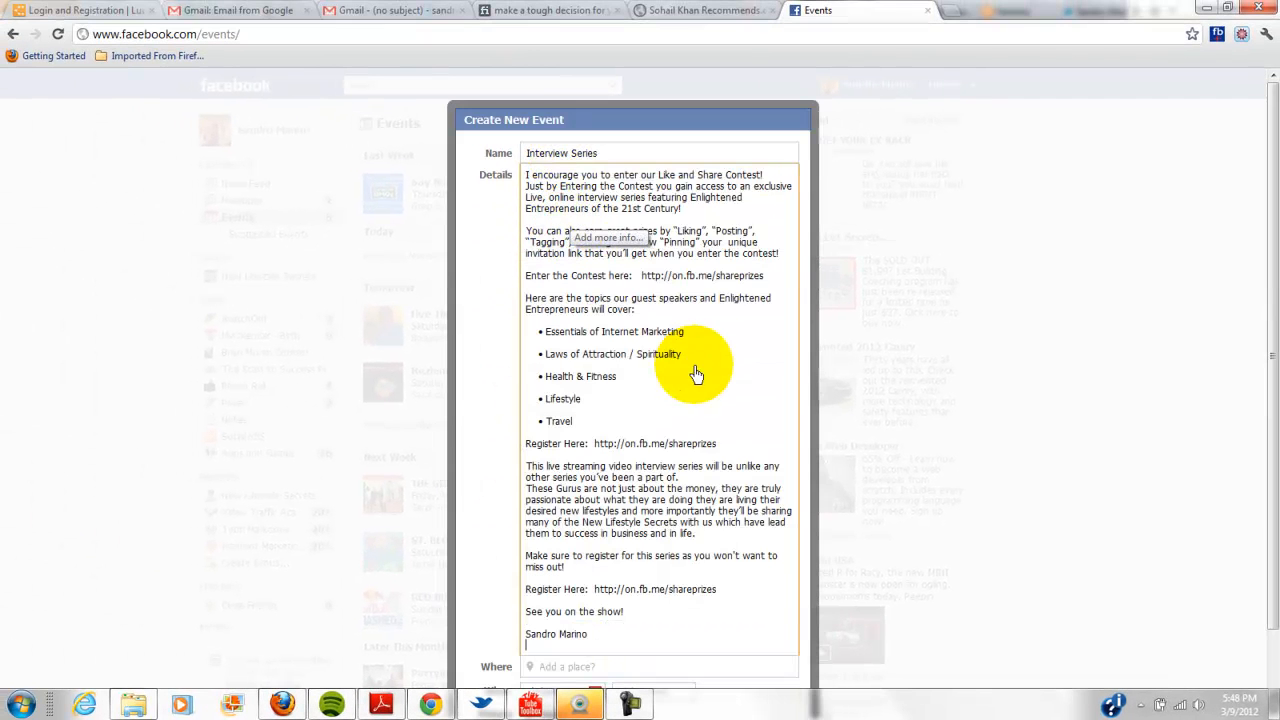
mouse_move(750, 200)
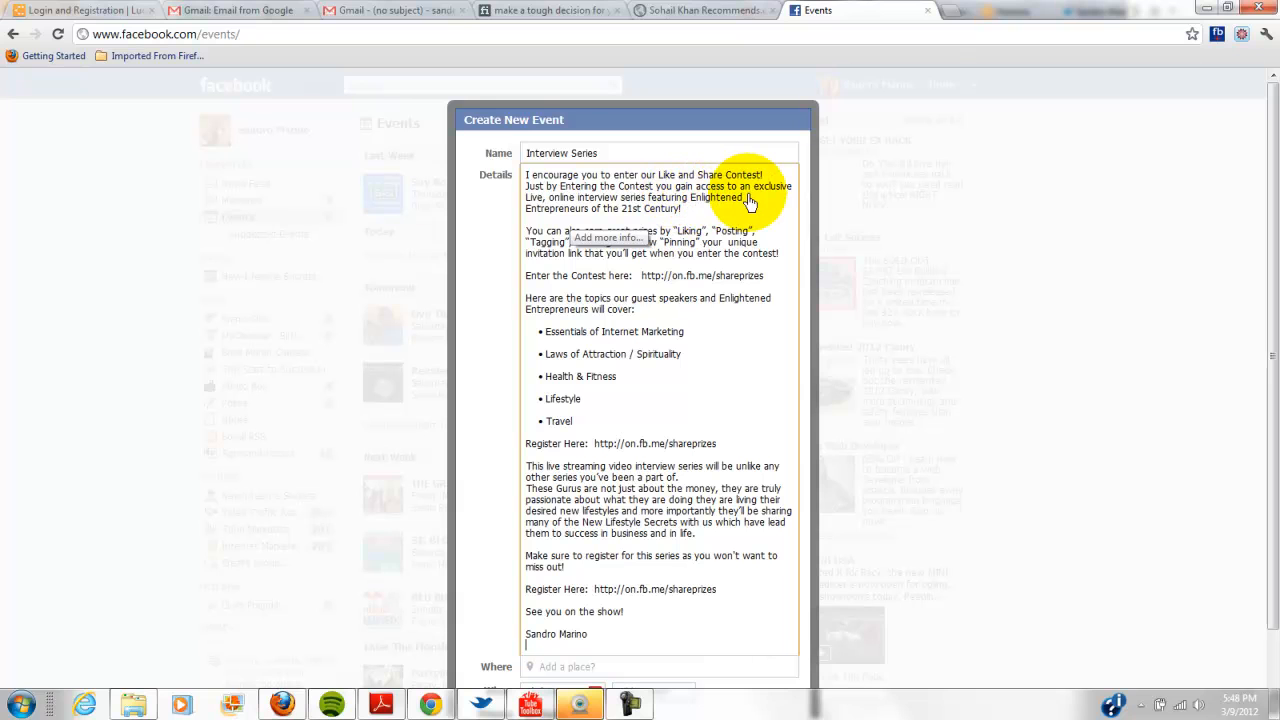
mouse_move(730, 348)
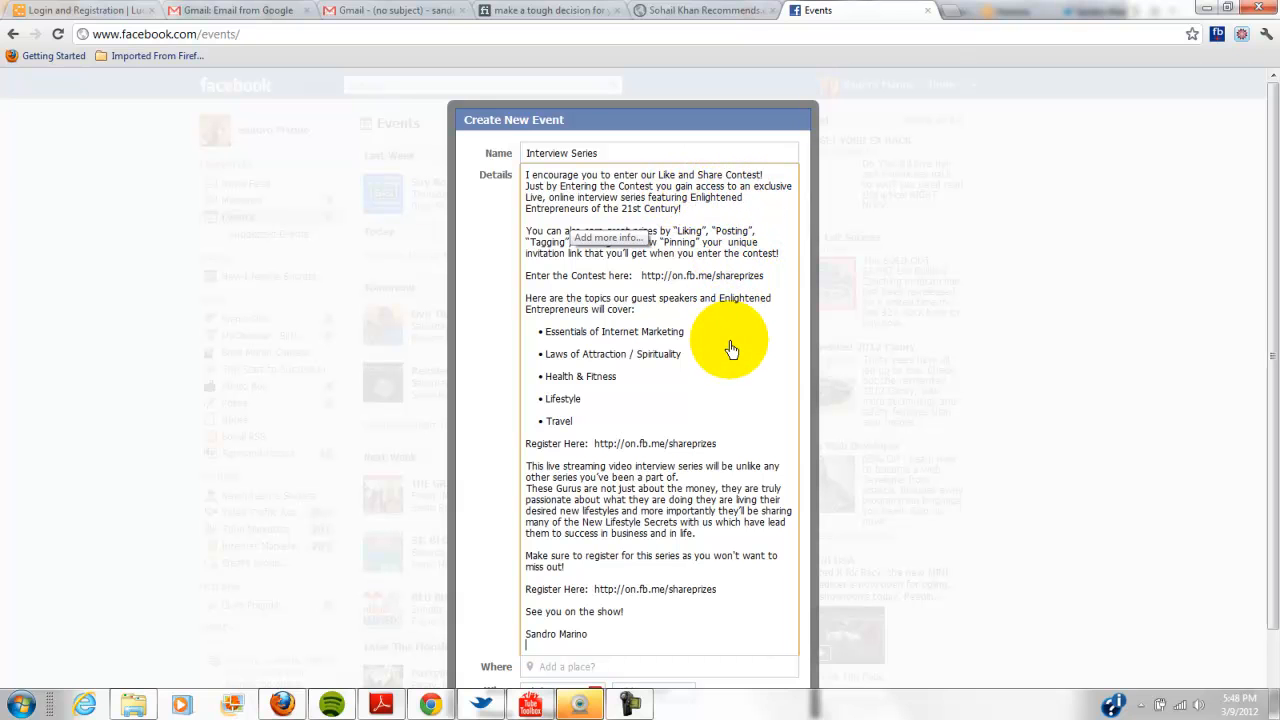
mouse_move(750, 424)
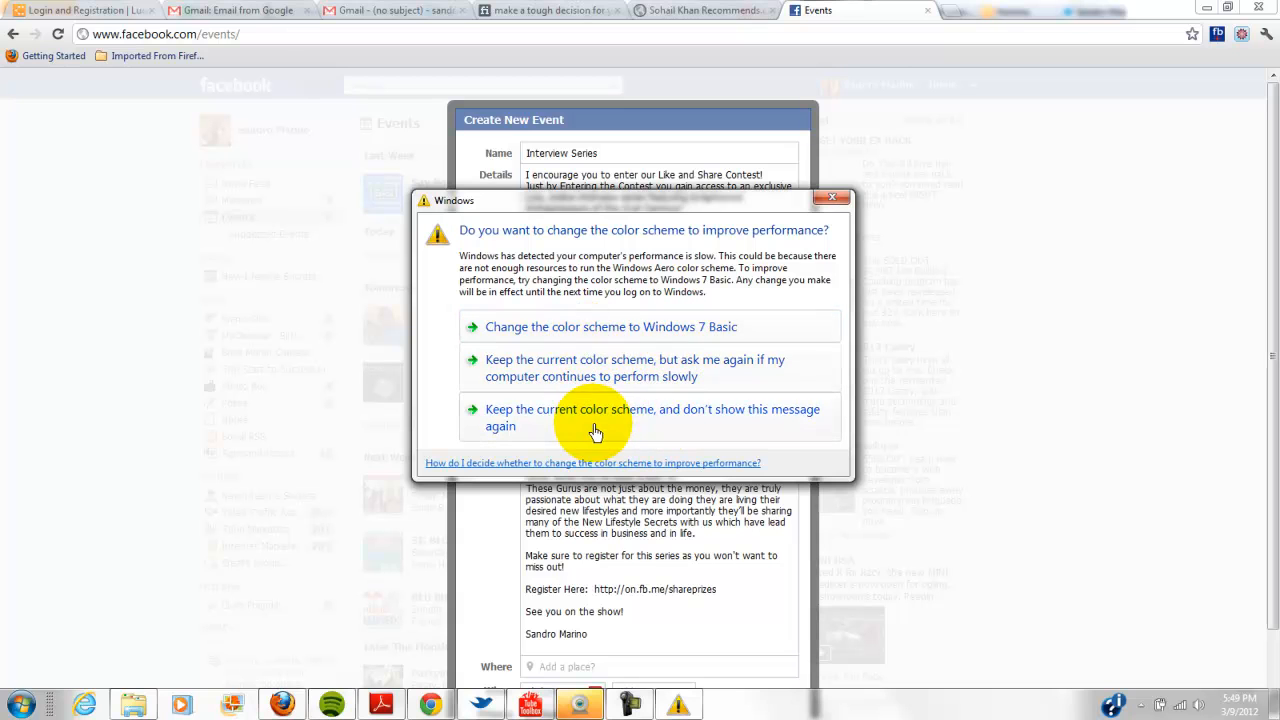
mouse_move(600, 388)
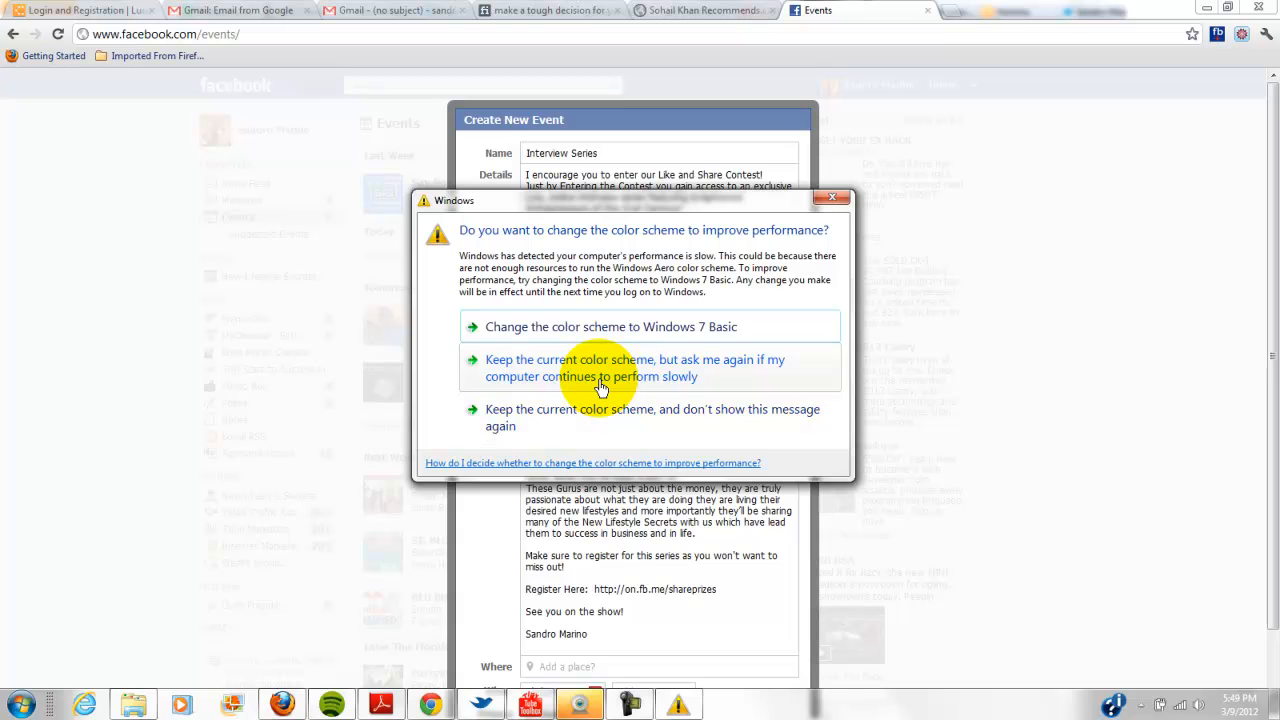
mouse_move(610, 430)
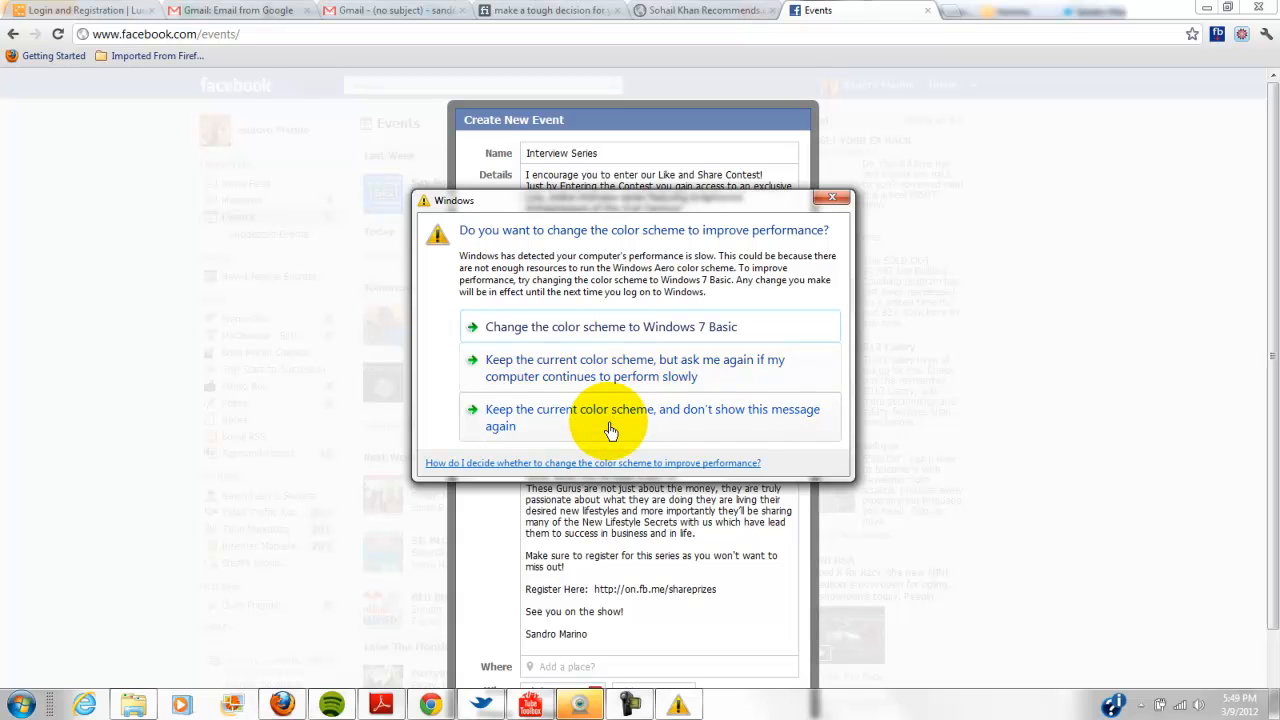
- Keep the current Windows colour scheme and stop showing the prompt
click(612, 418)
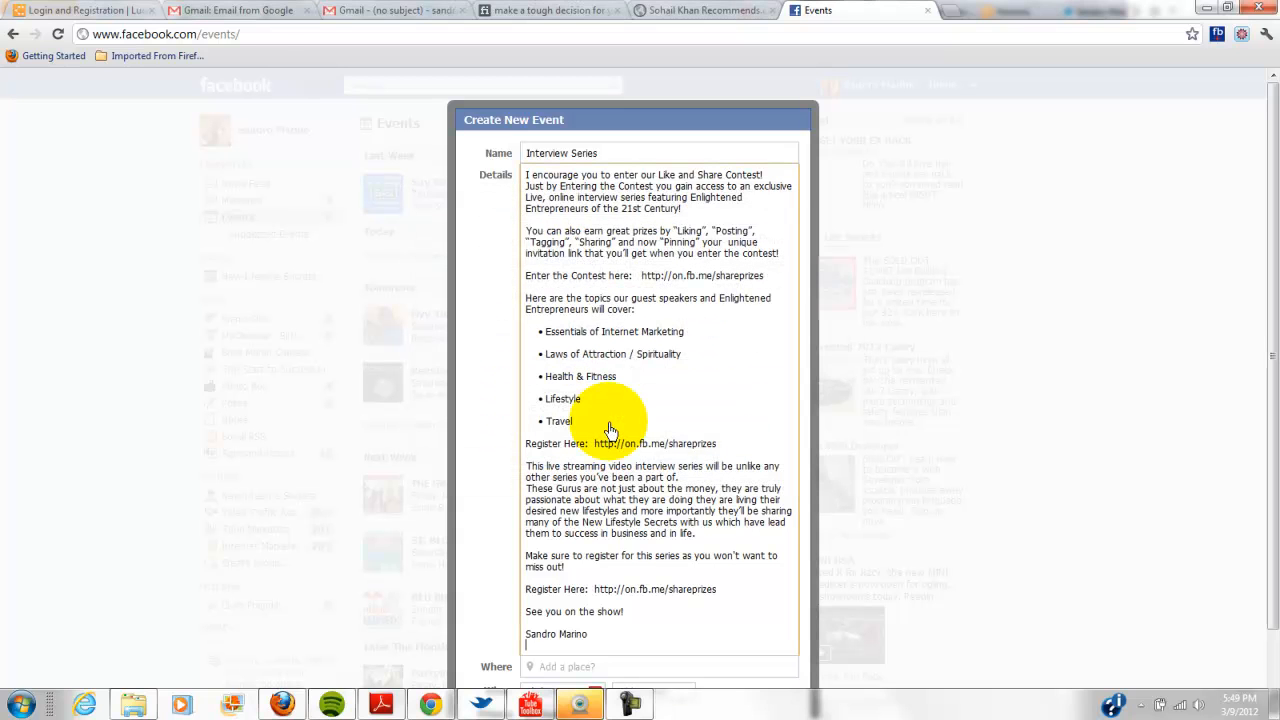
- Set the location to 'online' and schedule the event for March 11, 2012 at 7:00 pm
scroll(down, 3)
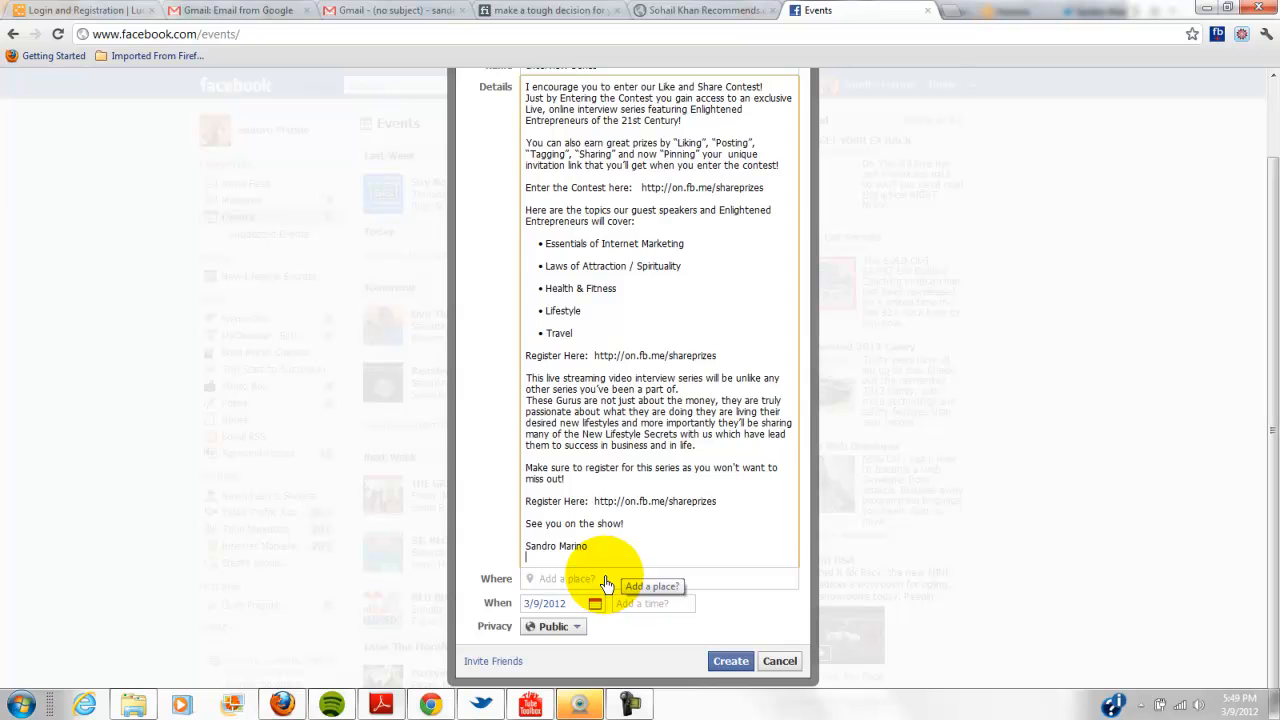
text(o)
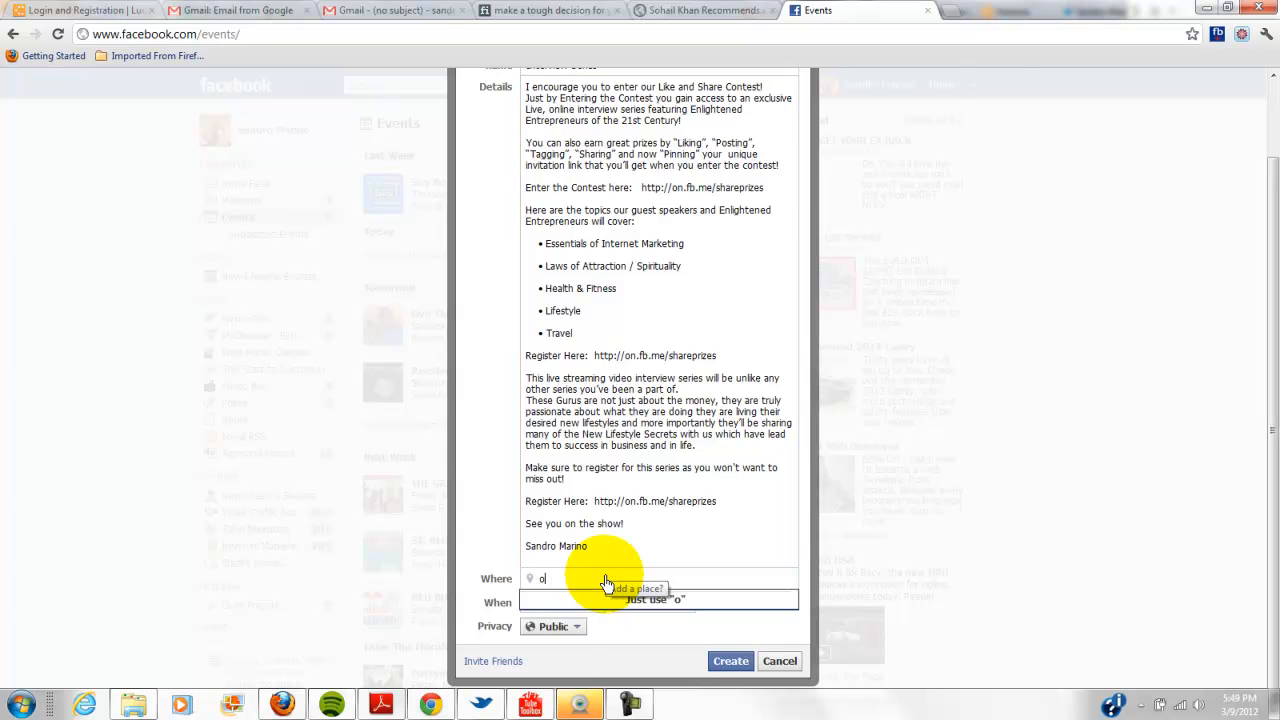
text(nline)
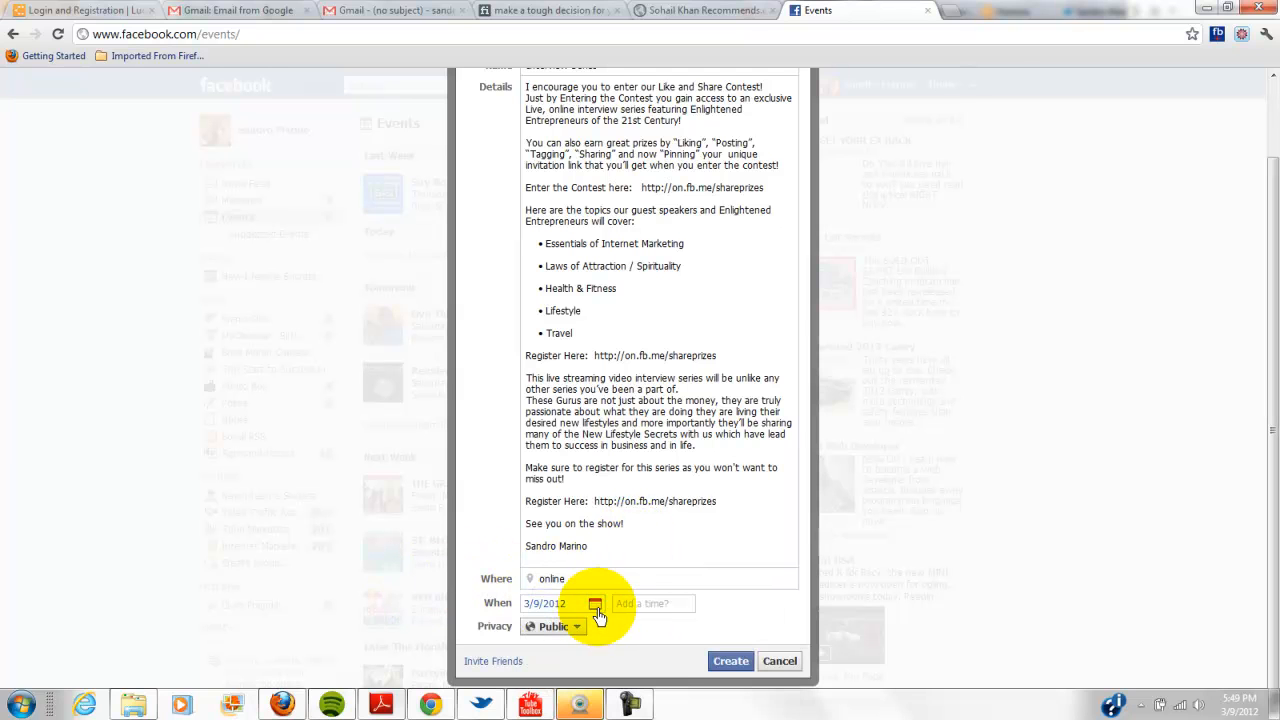
click(596, 604)
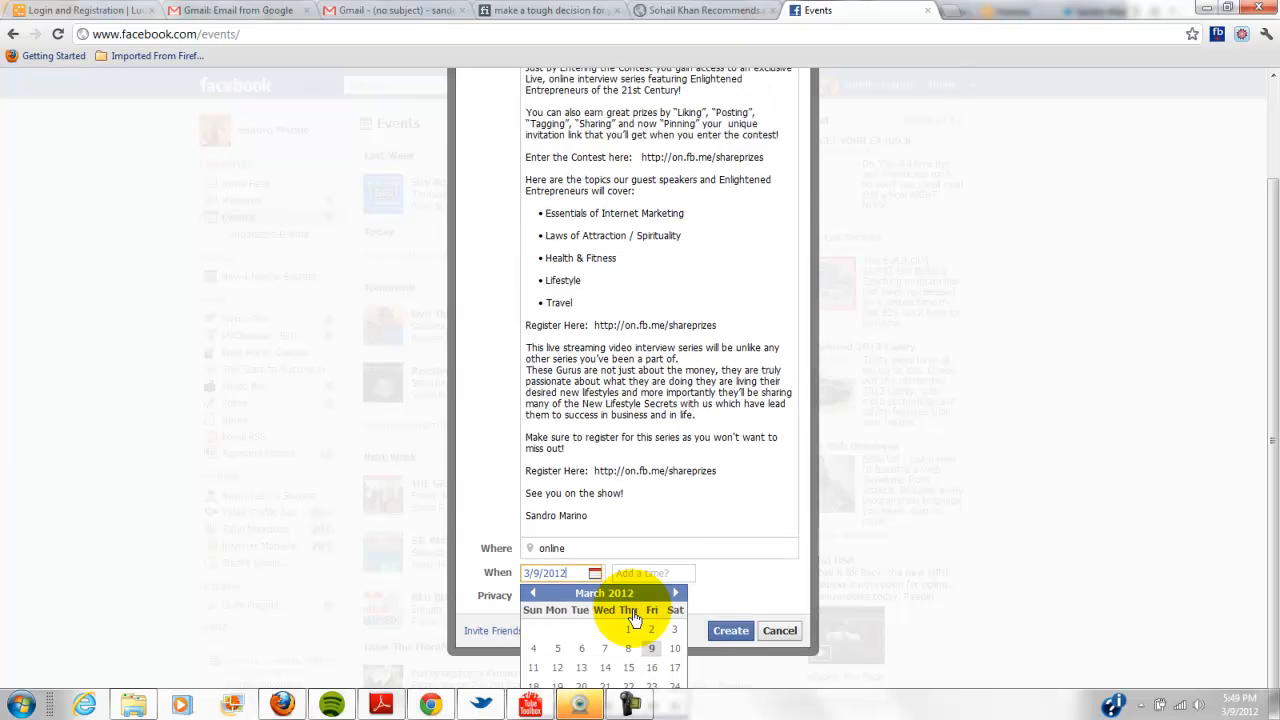
mouse_move(518, 664)
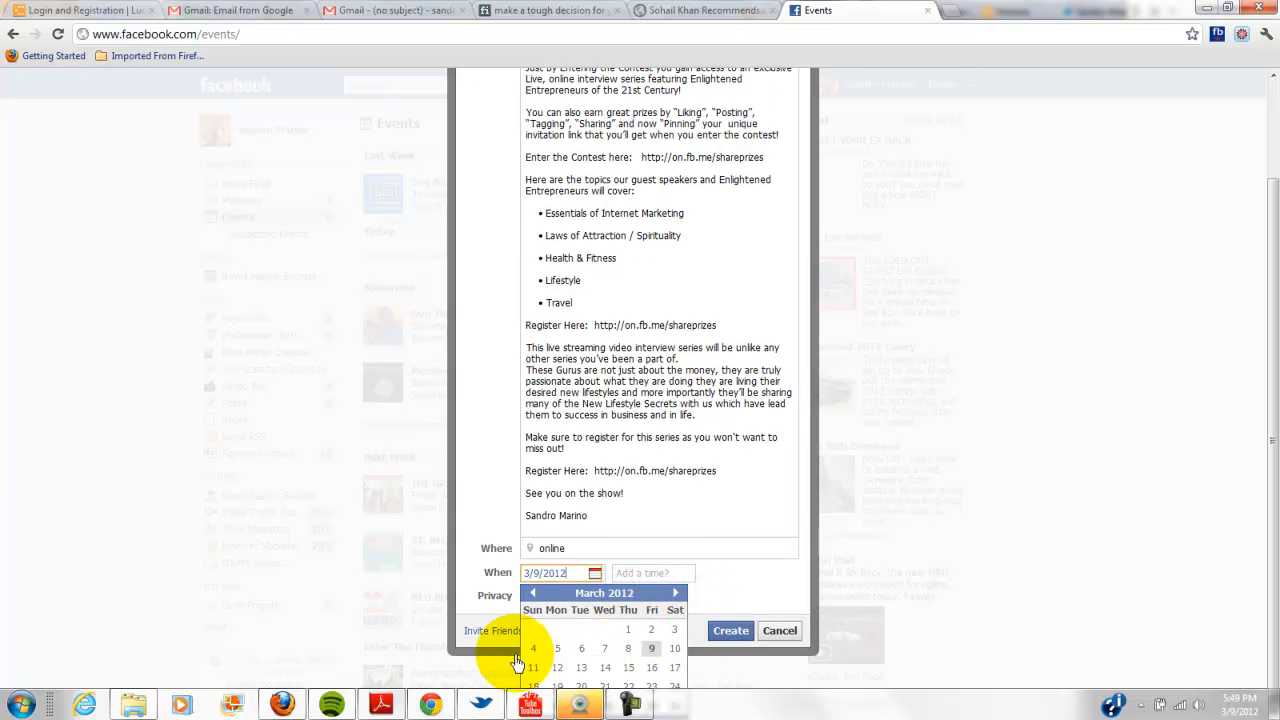
click(532, 668)
text(7)
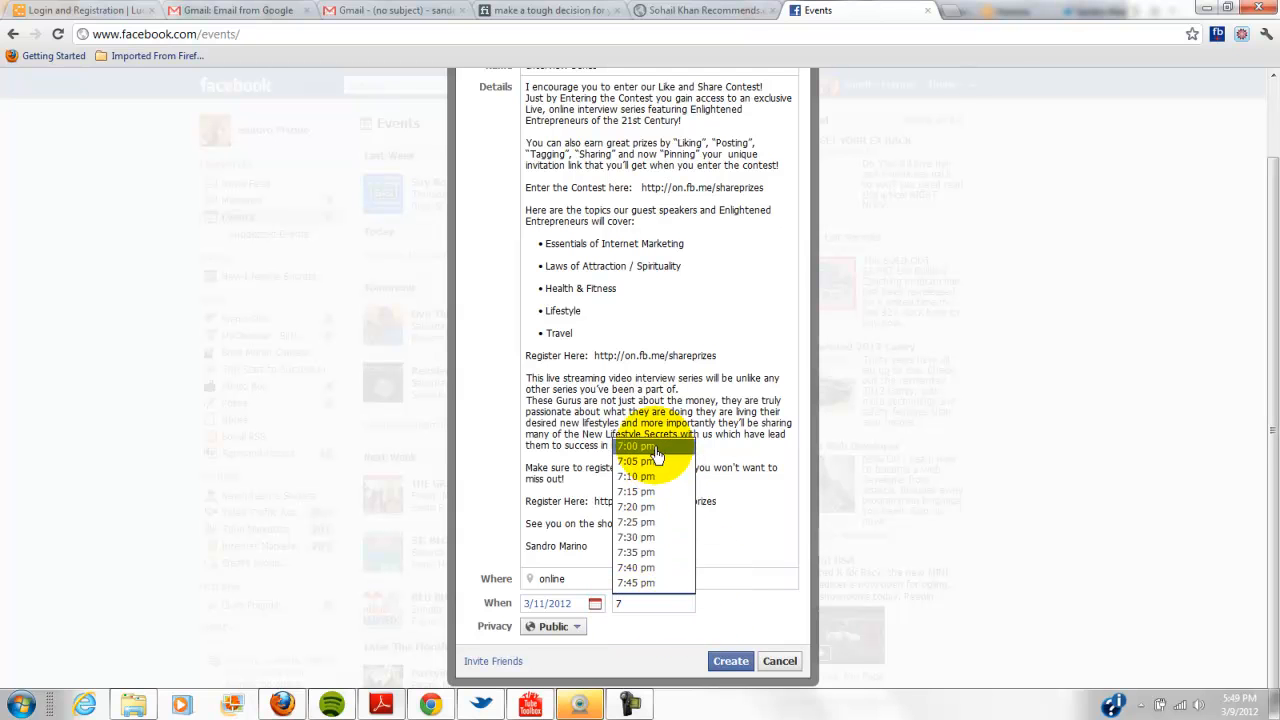
click(636, 446)
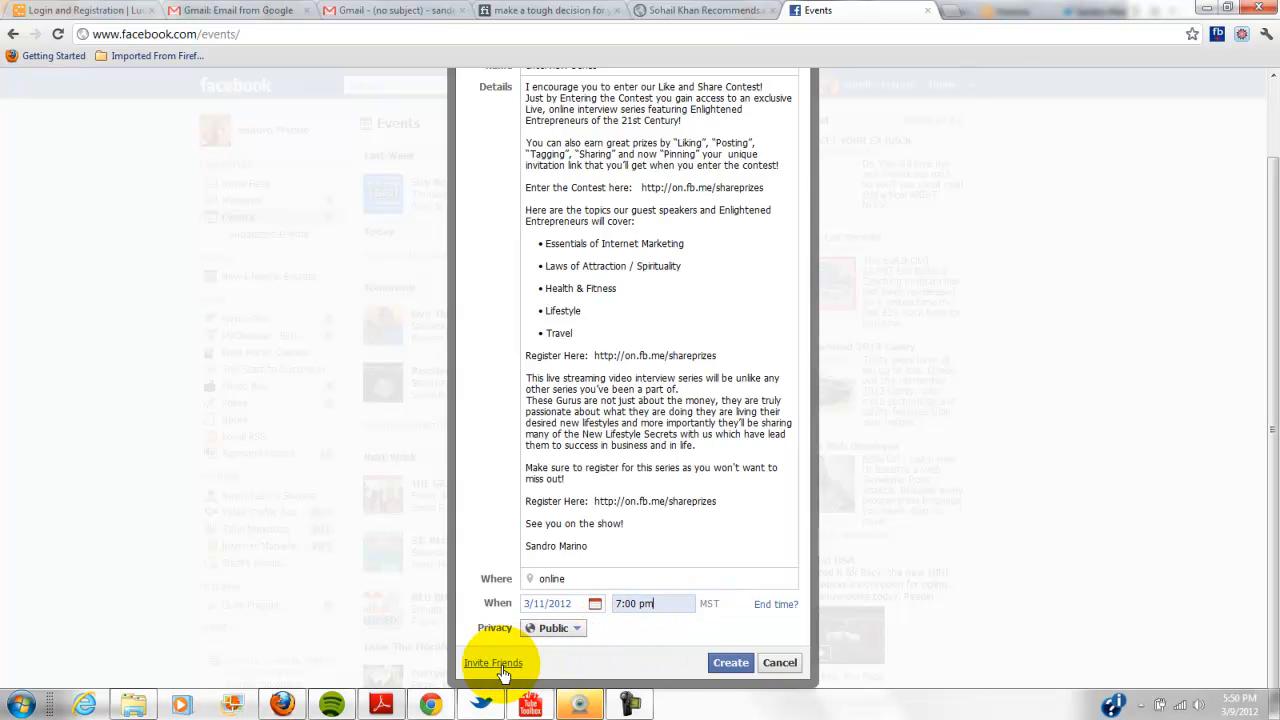
click(492, 664)
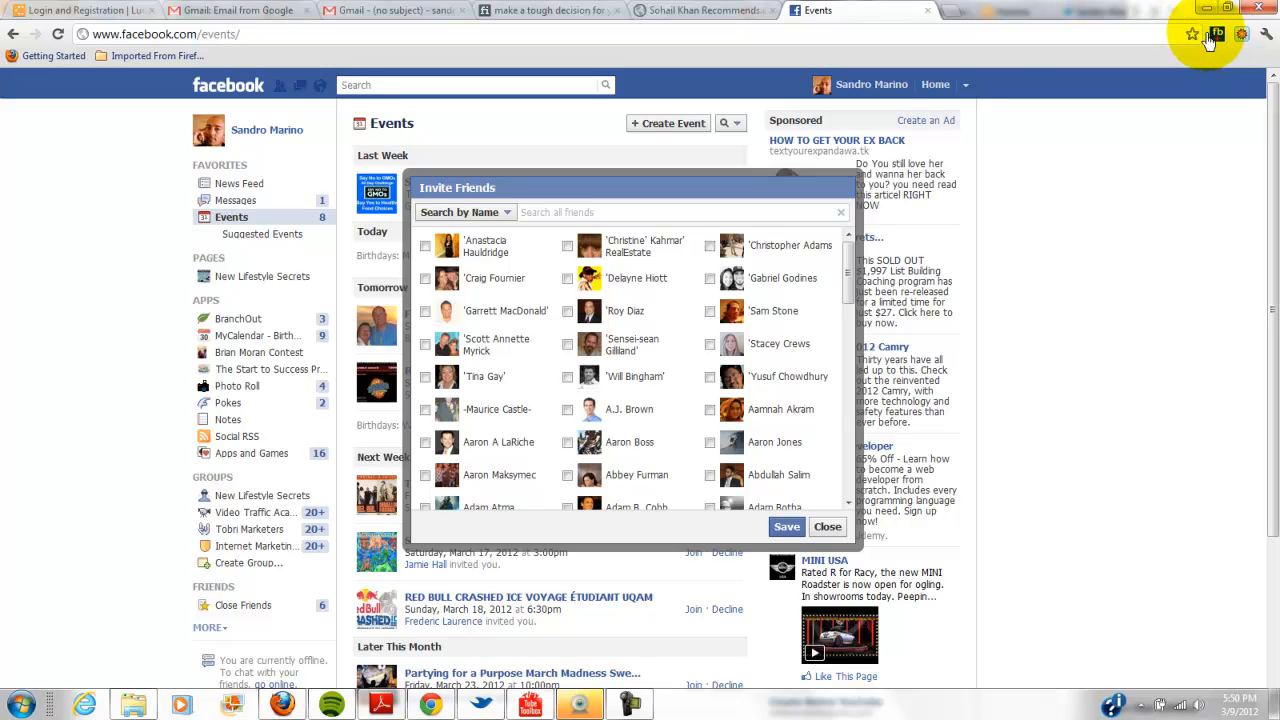
mouse_move(1216, 36)
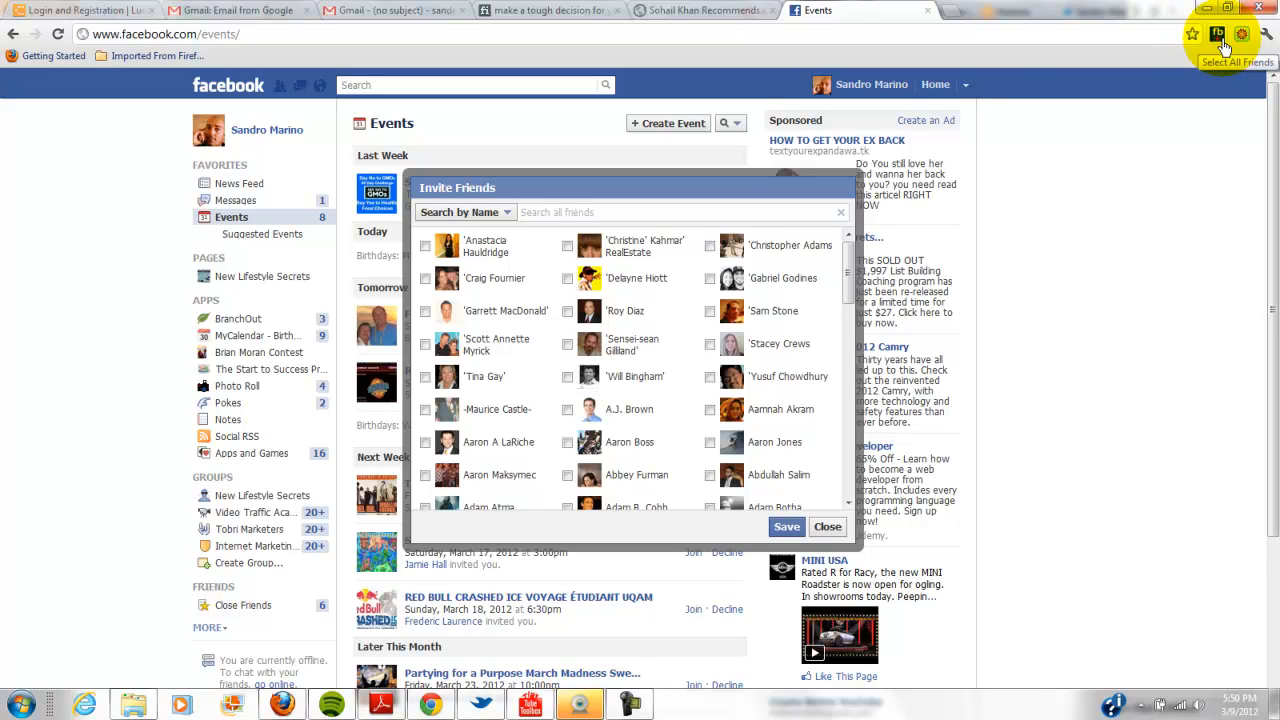
mouse_move(1084, 158)
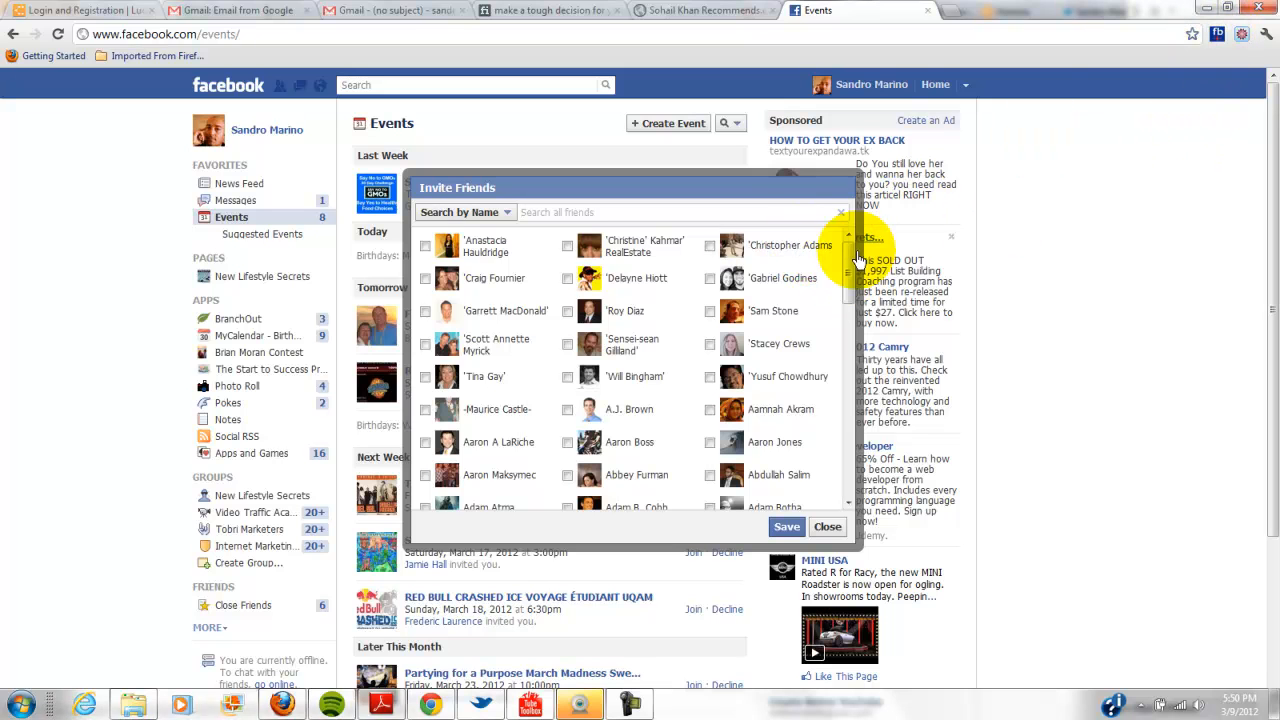
- Scroll the Invite Friends list down through all names to the end
scroll(down, 3)
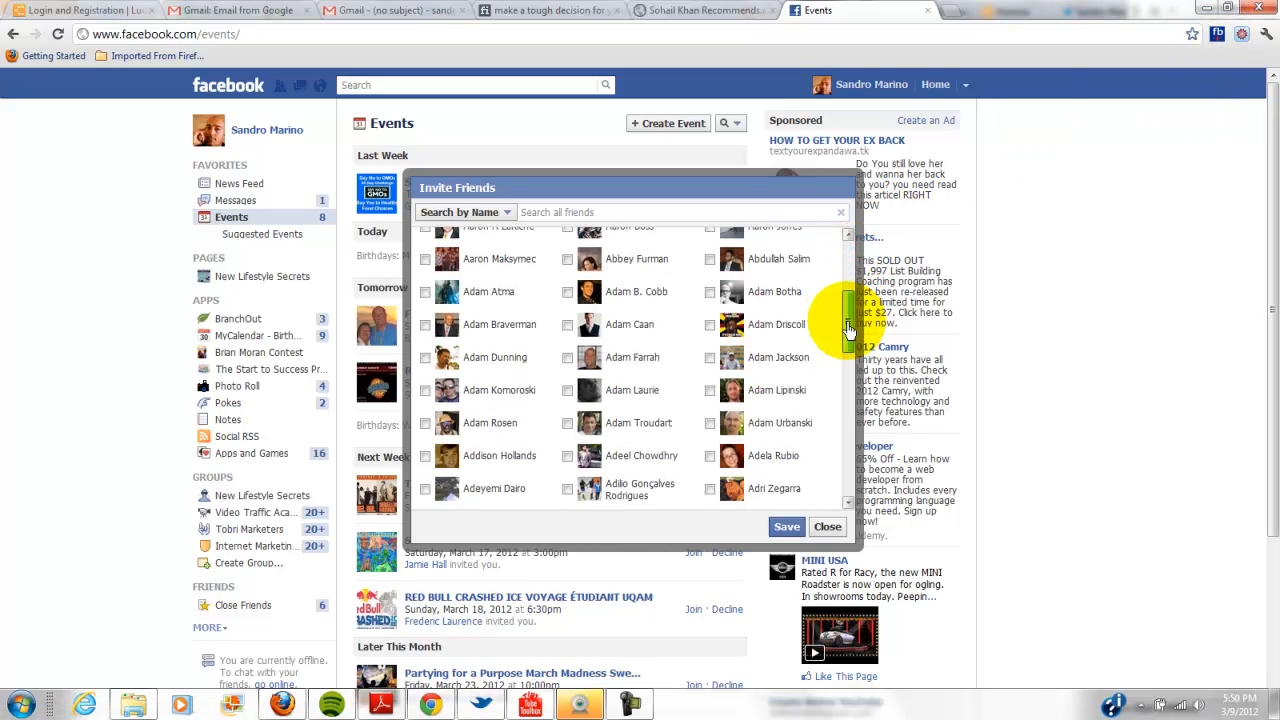
scroll(down, 3)
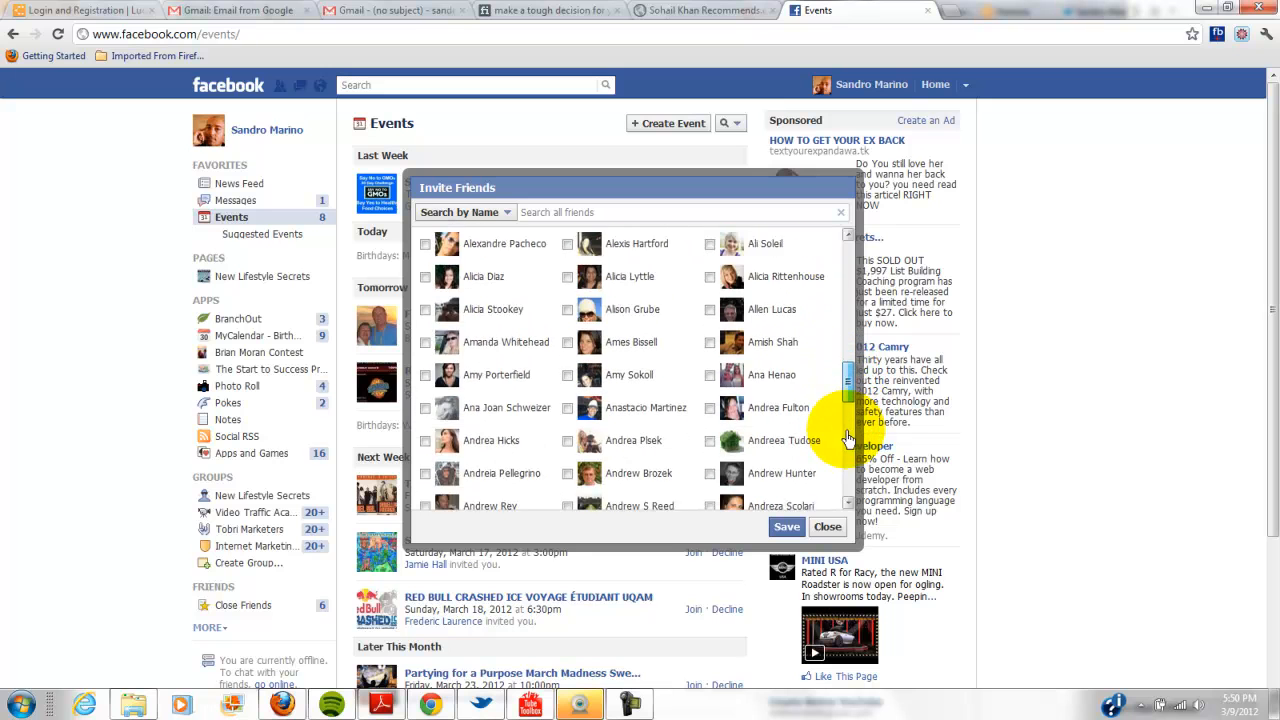
scroll(down, 3)
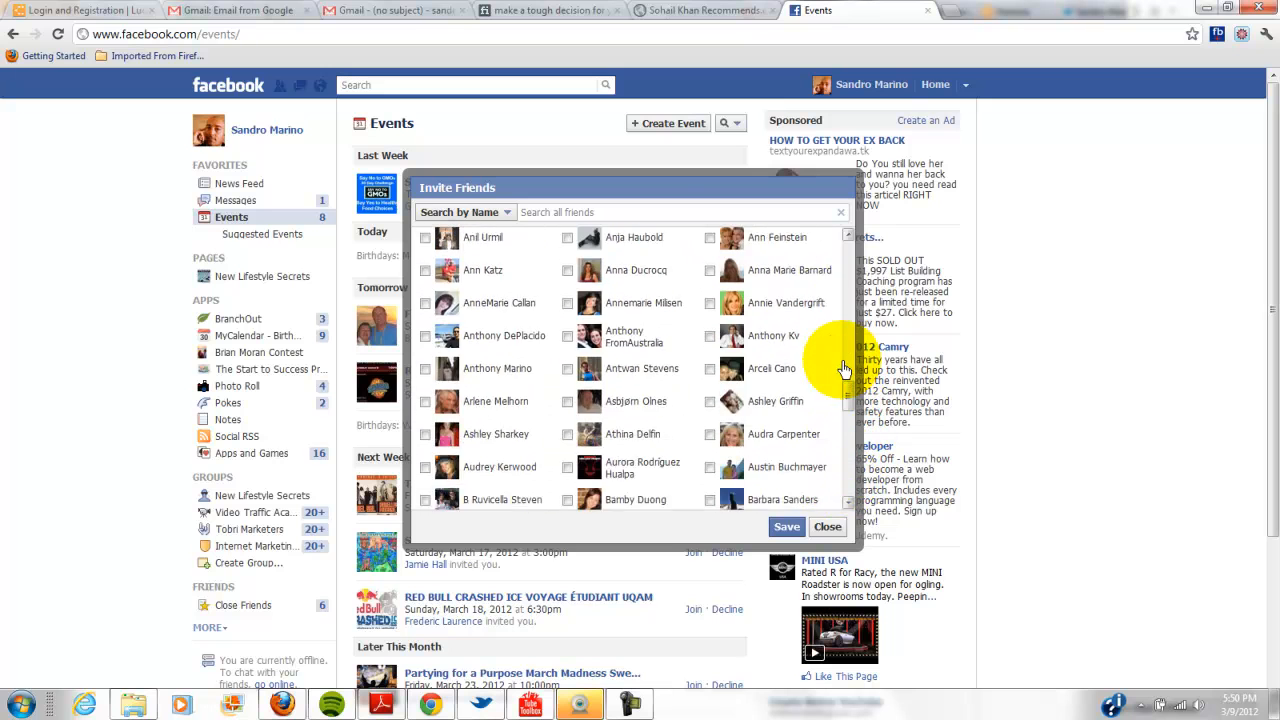
scroll(down, 3)
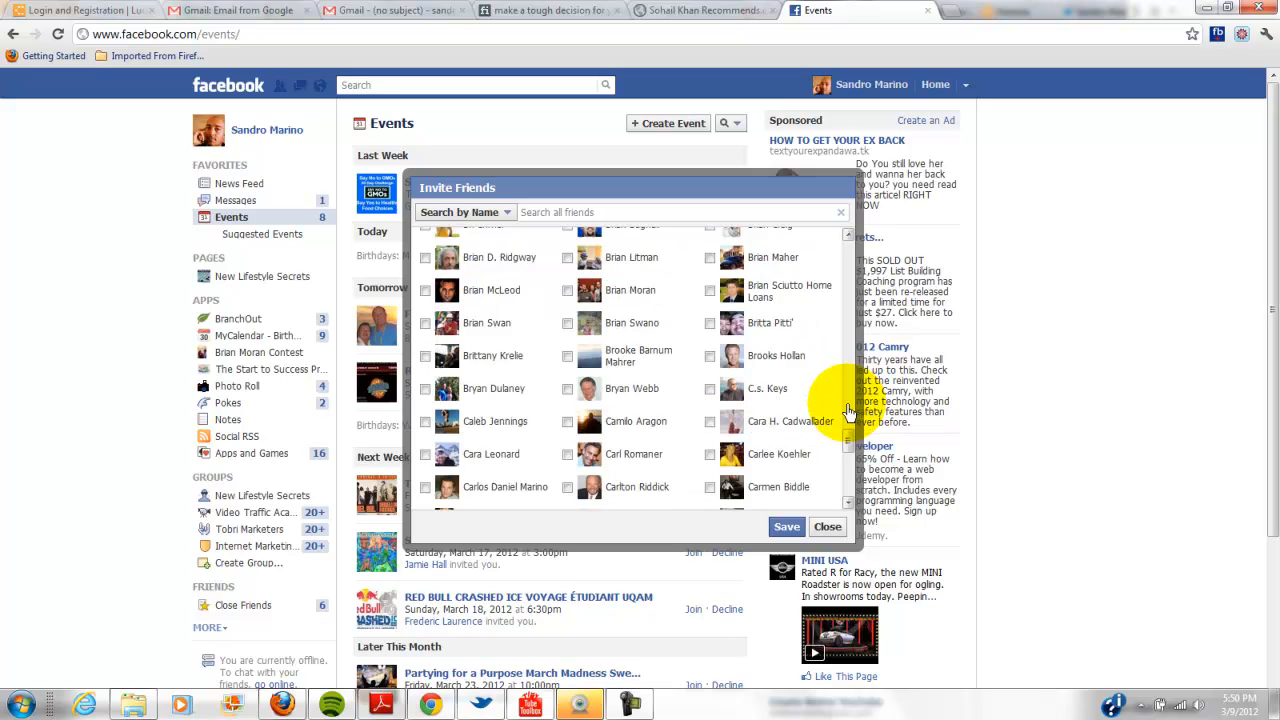
scroll(down, 3)
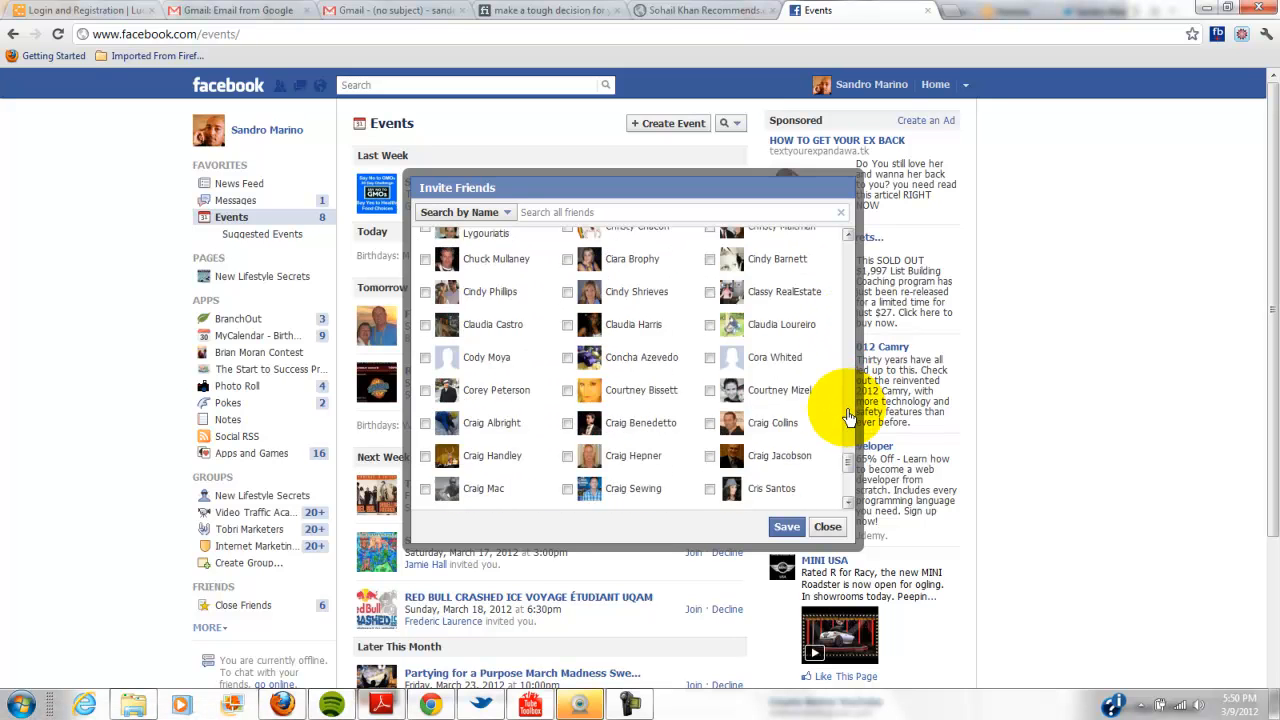
scroll(down, 3)
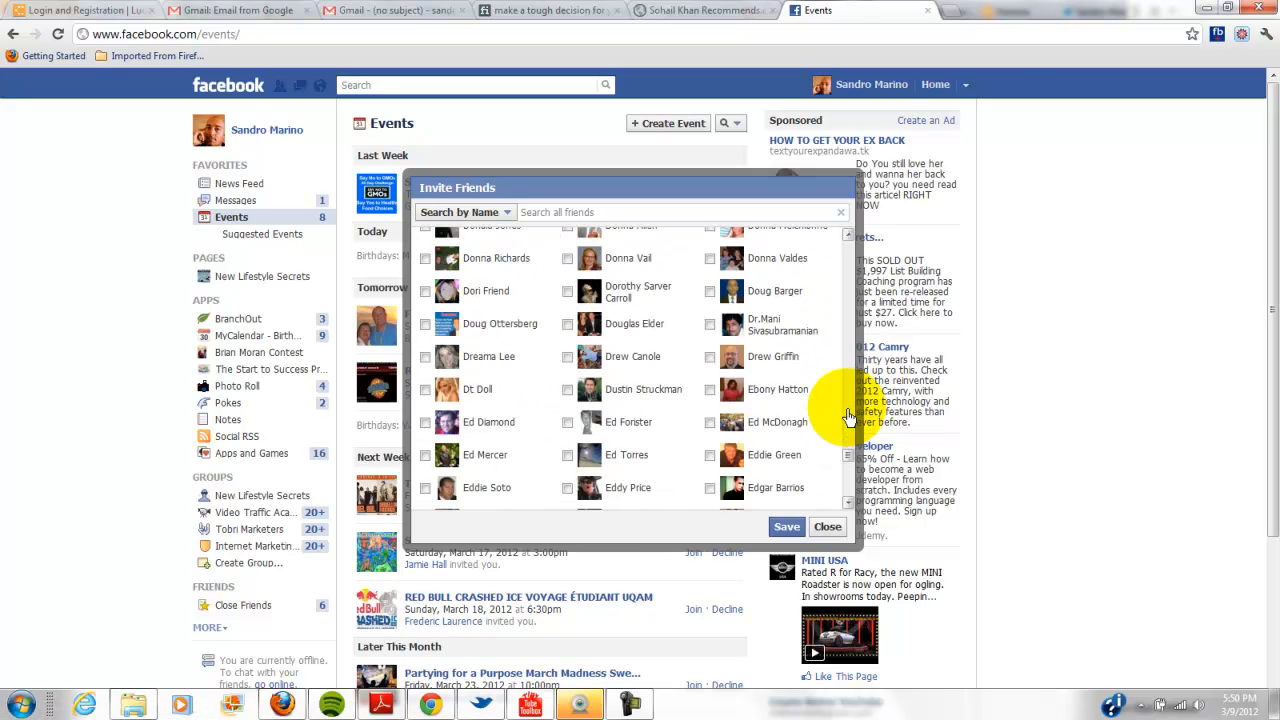
scroll(down, 3)
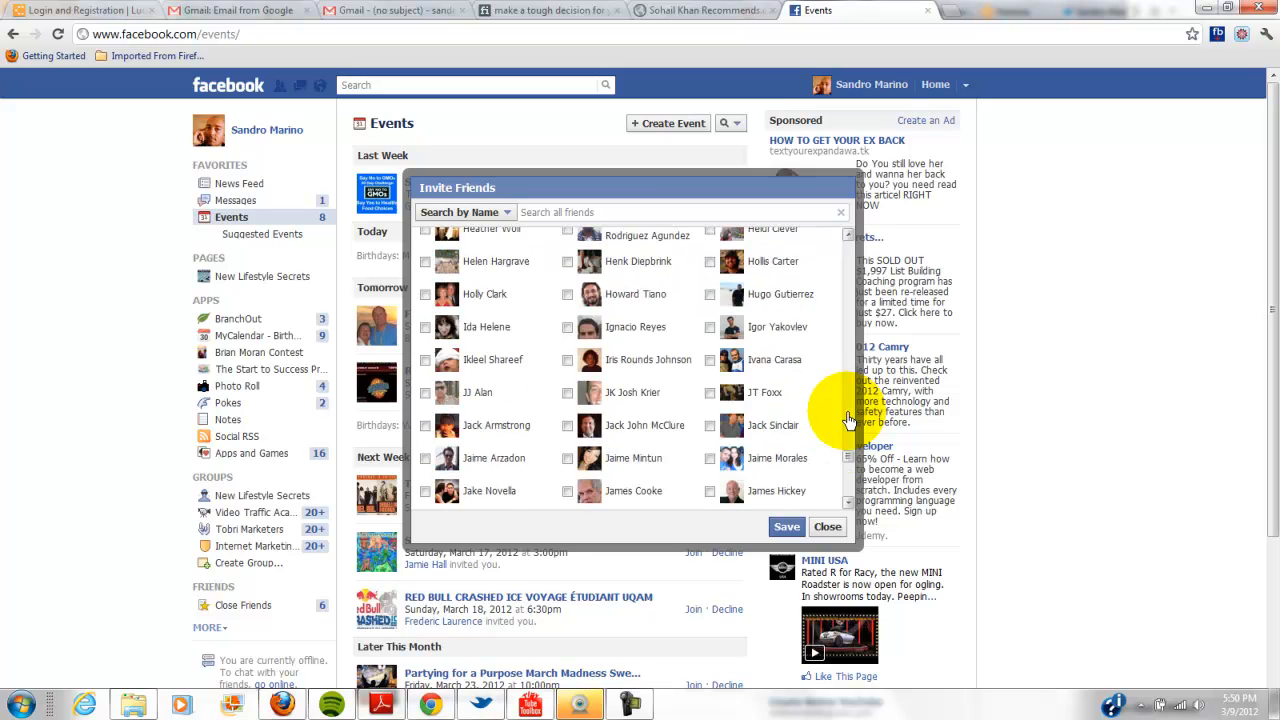
scroll(down, 3)
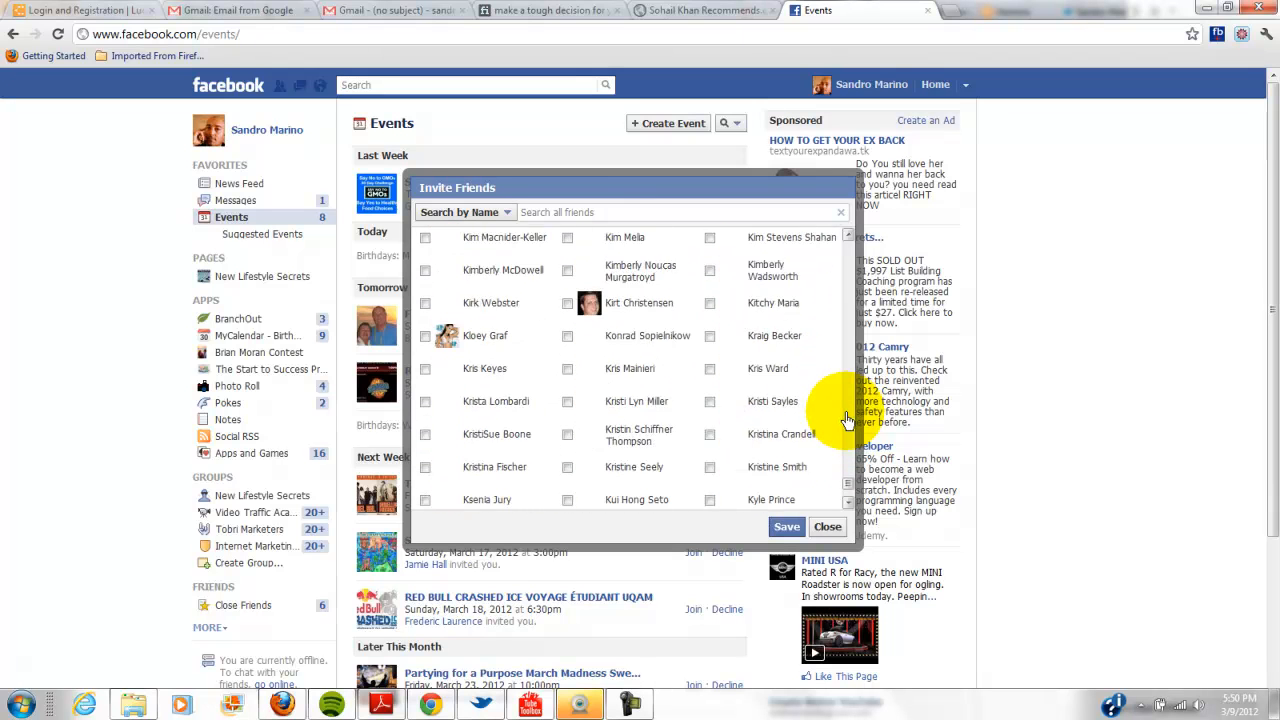
scroll(down, 3)
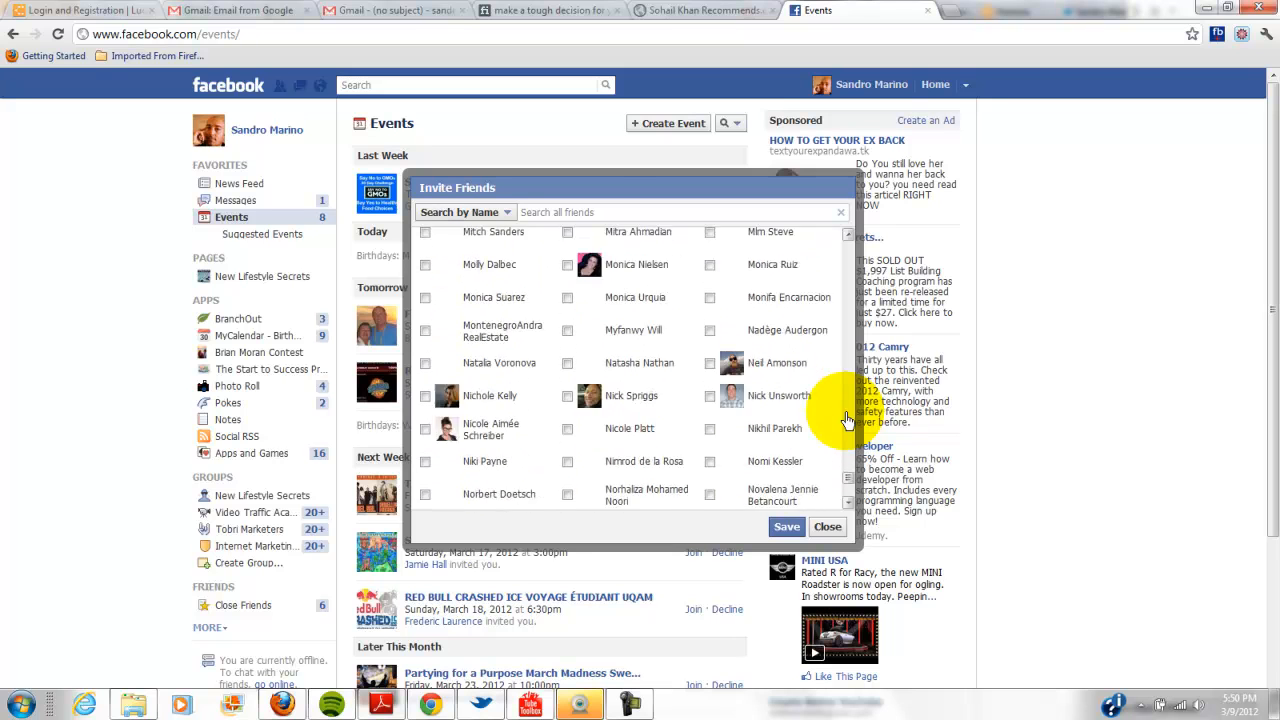
scroll(down, 3)
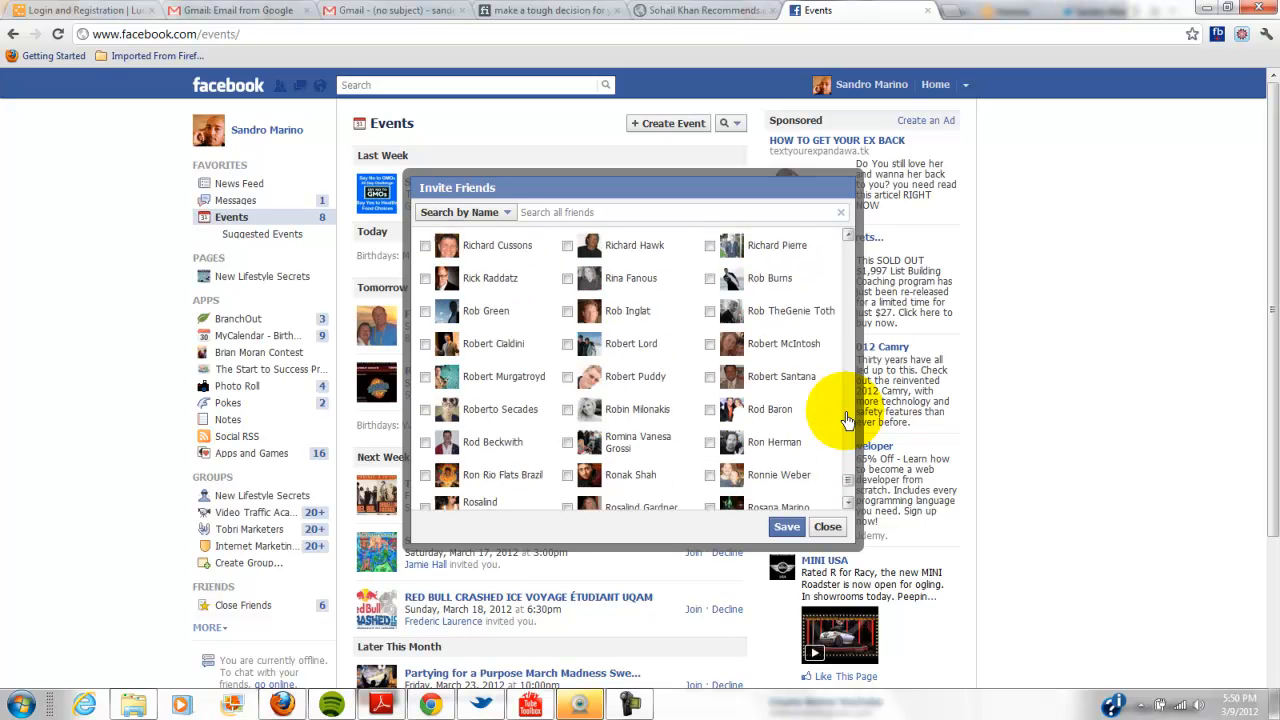
scroll(down, 3)
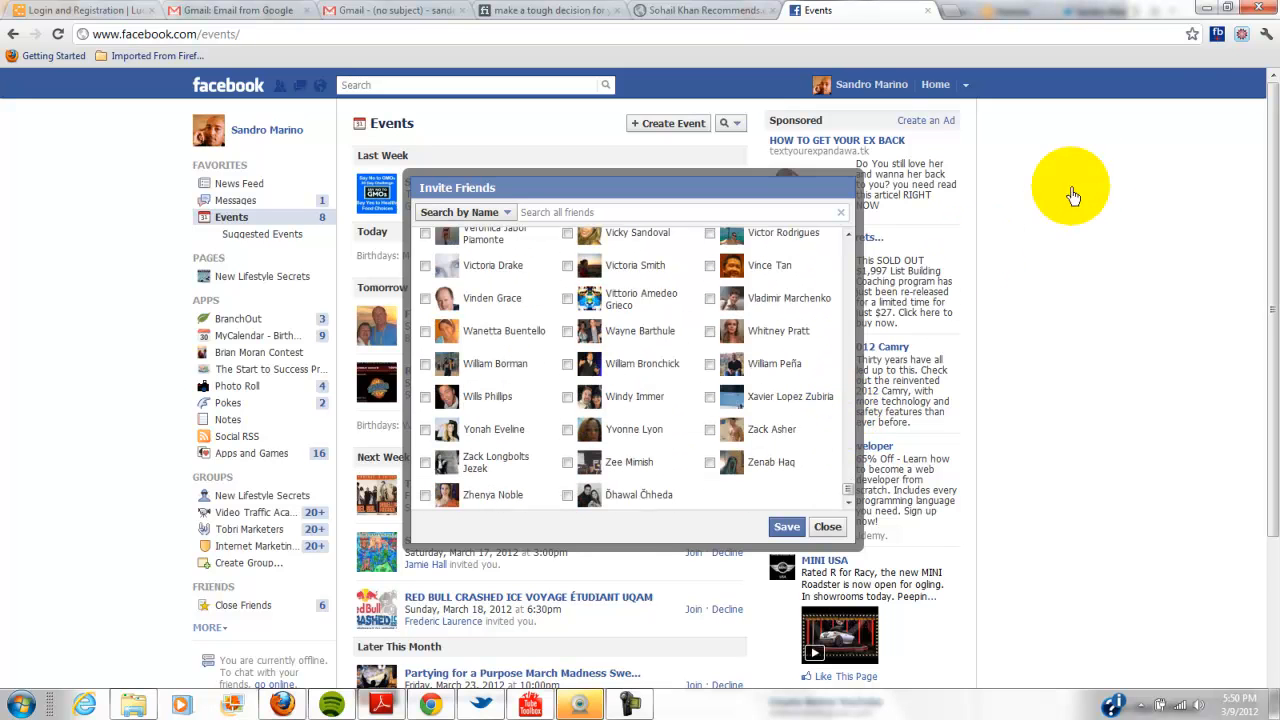
mouse_move(1216, 34)
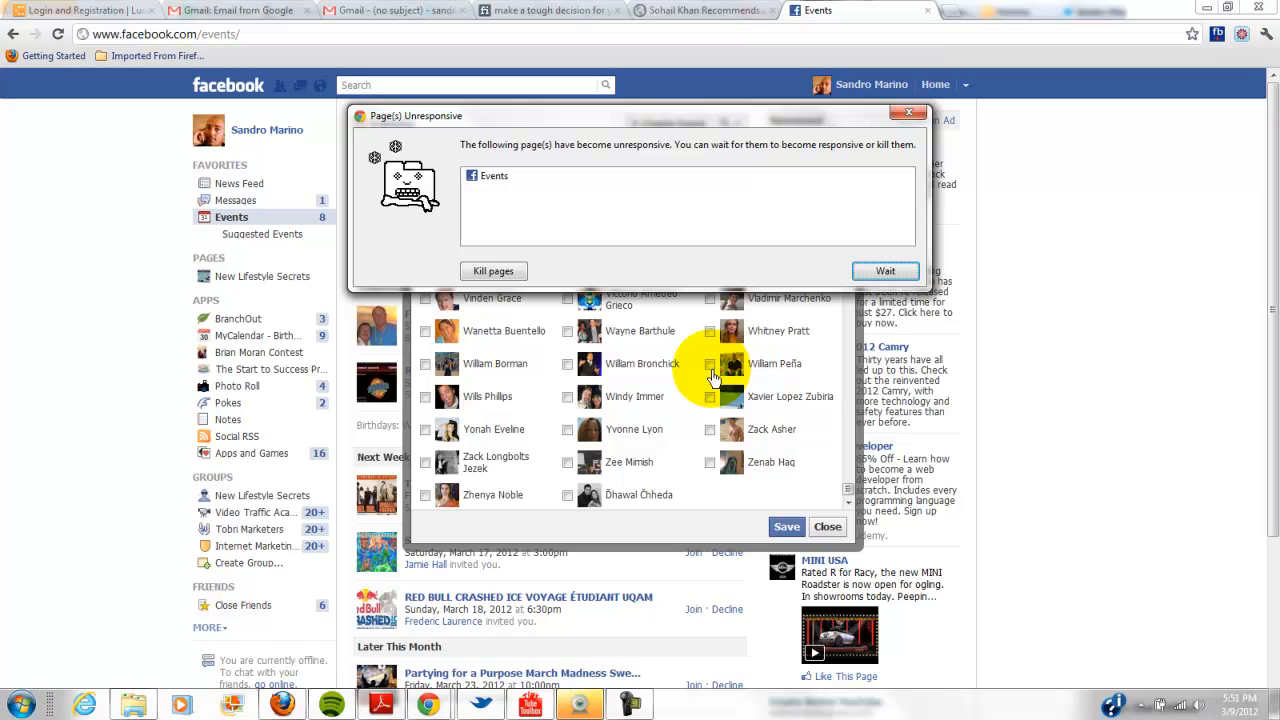
mouse_move(608, 218)
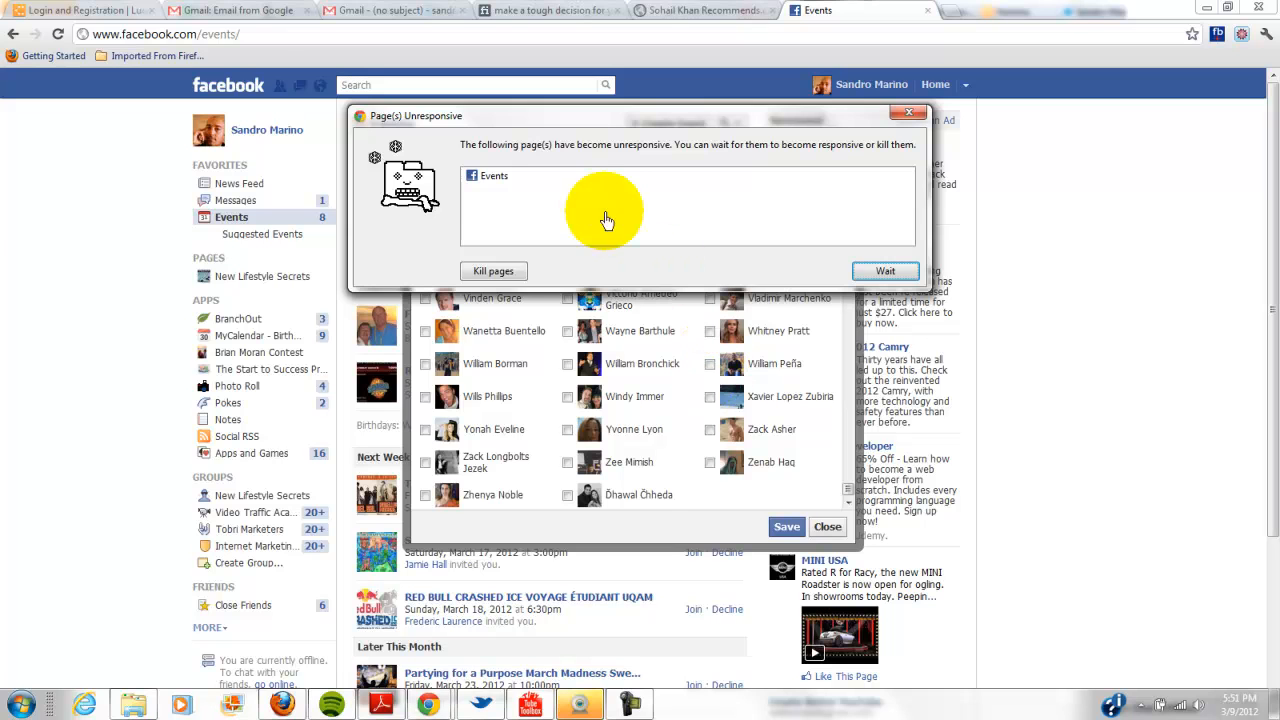
mouse_move(546, 164)
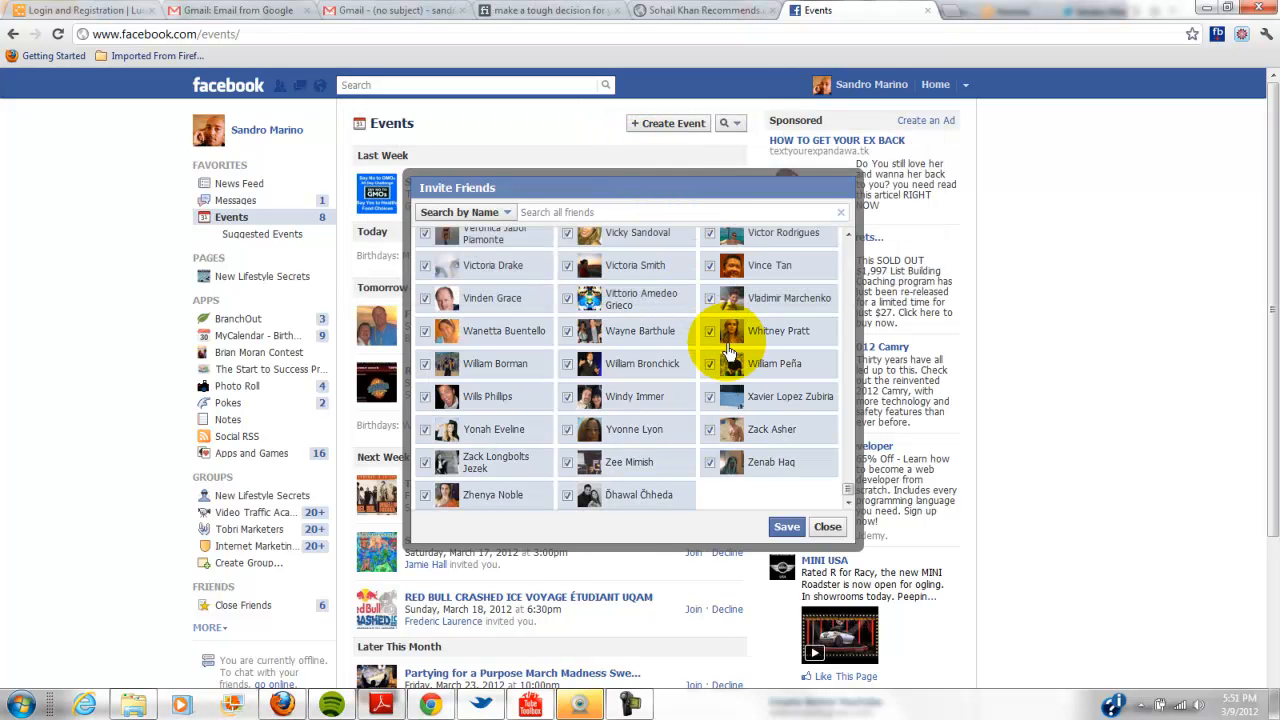
mouse_move(748, 462)
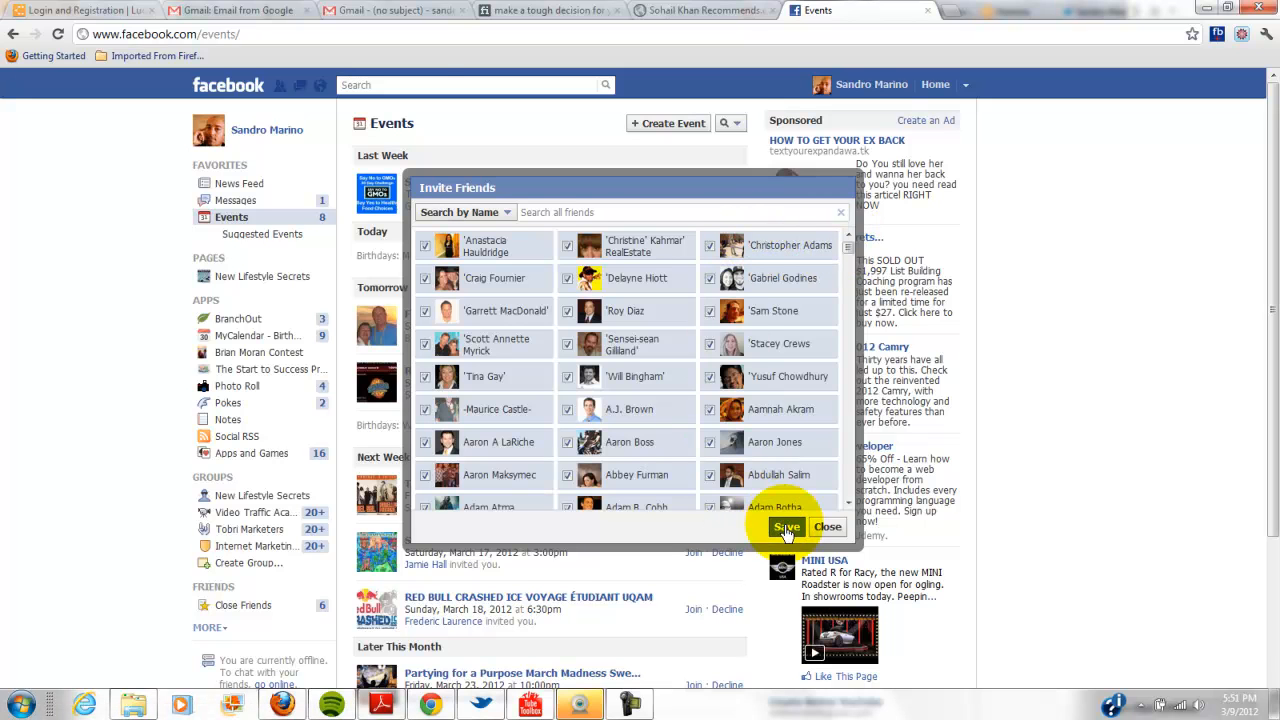
- Save the invitees so the event form shows 1260 friends invited
click(788, 528)
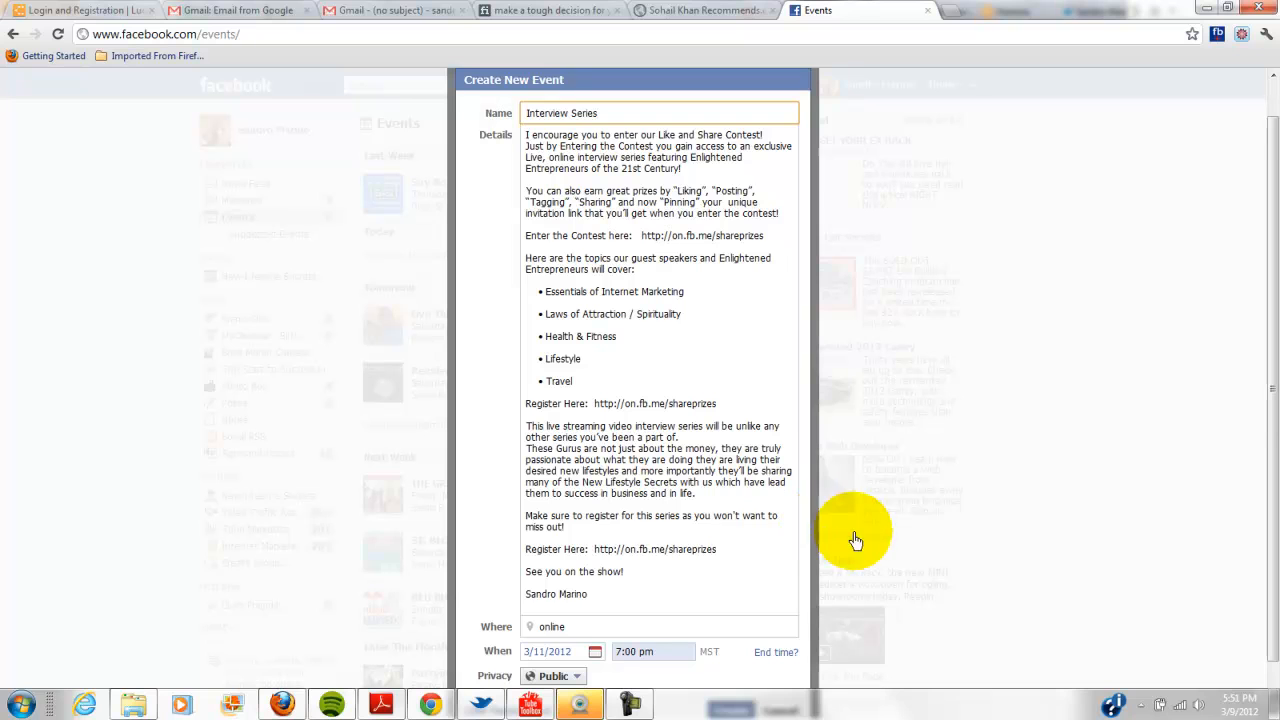
scroll(down, 3)
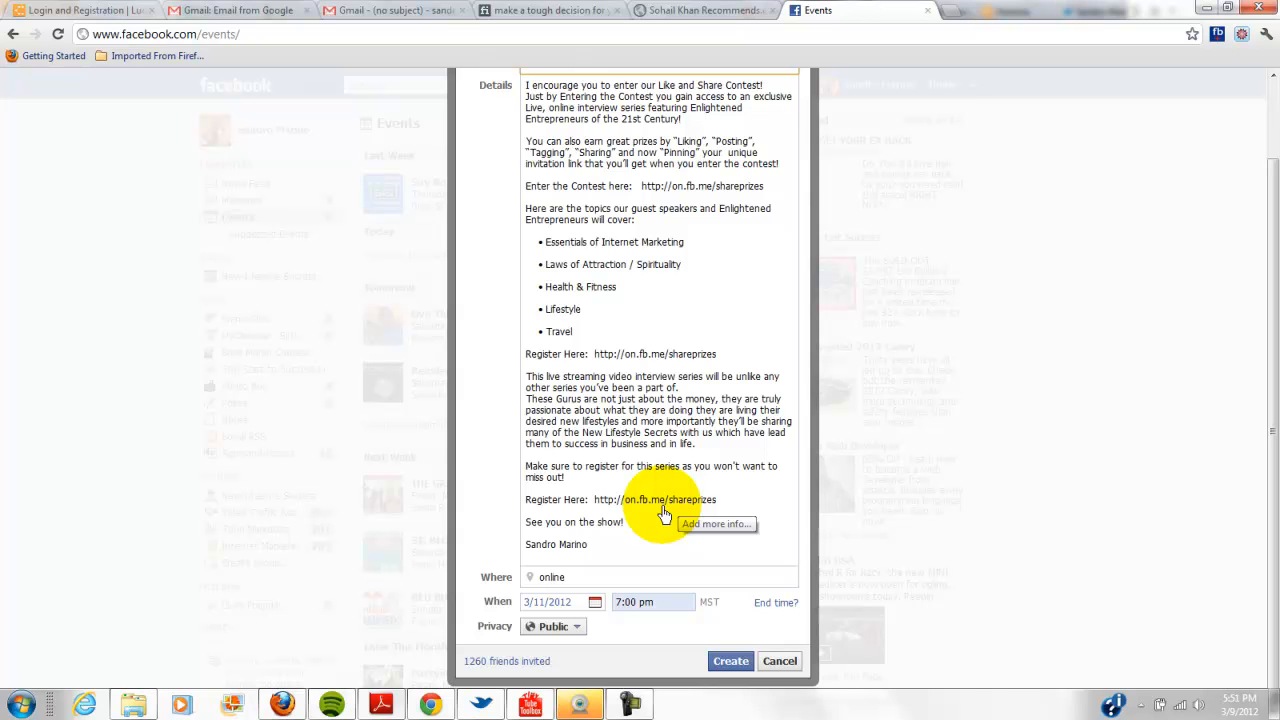
mouse_move(664, 512)
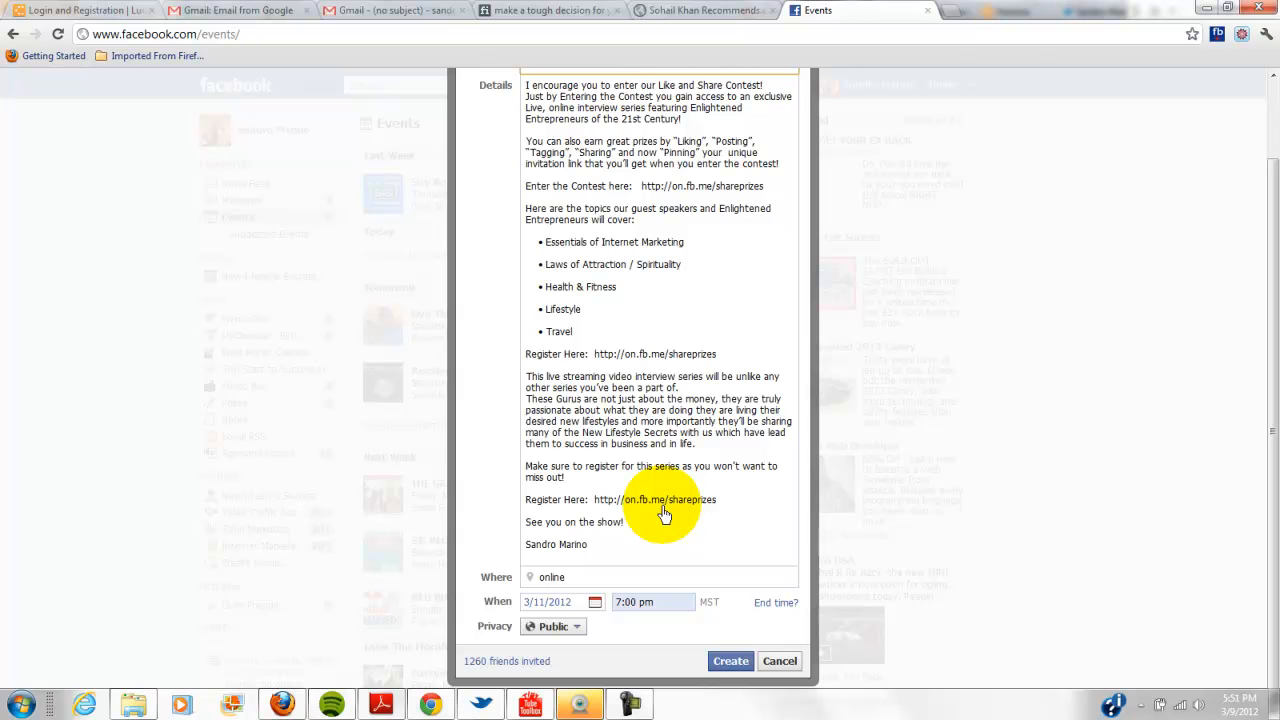